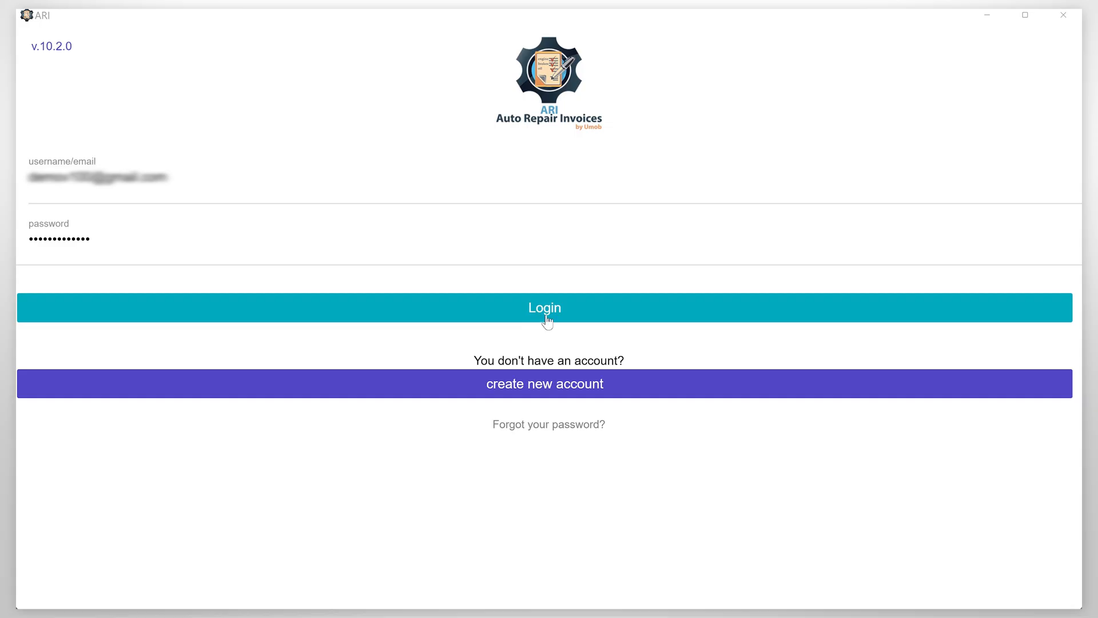
- Log in to the shop account, visit the company profile, and return to the dashboard with three open job cards
left_click(545, 307)
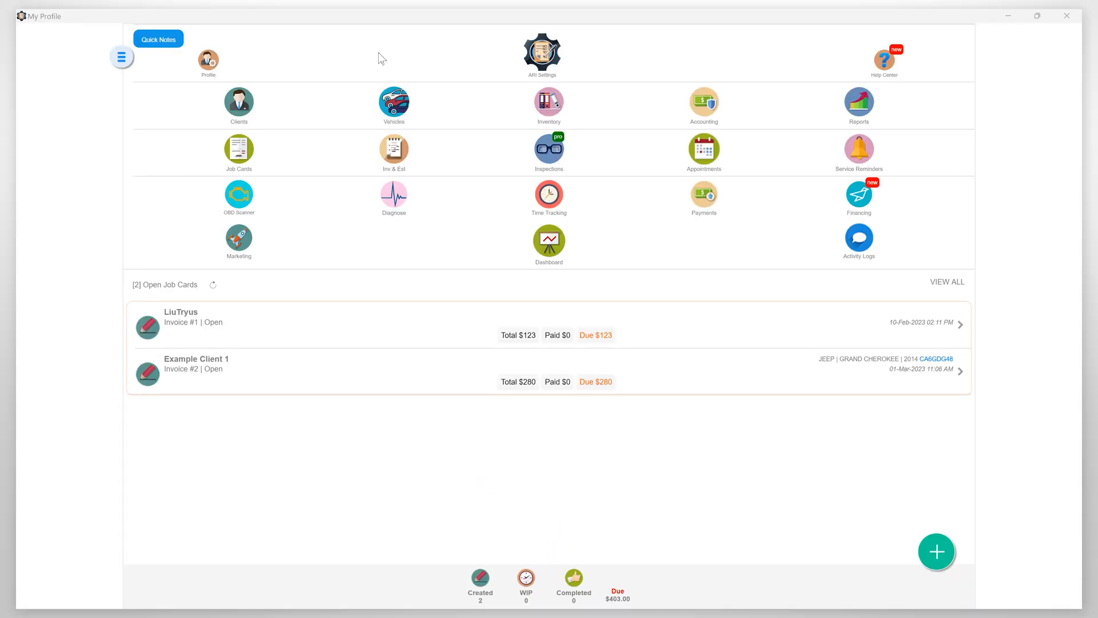
left_click(208, 63)
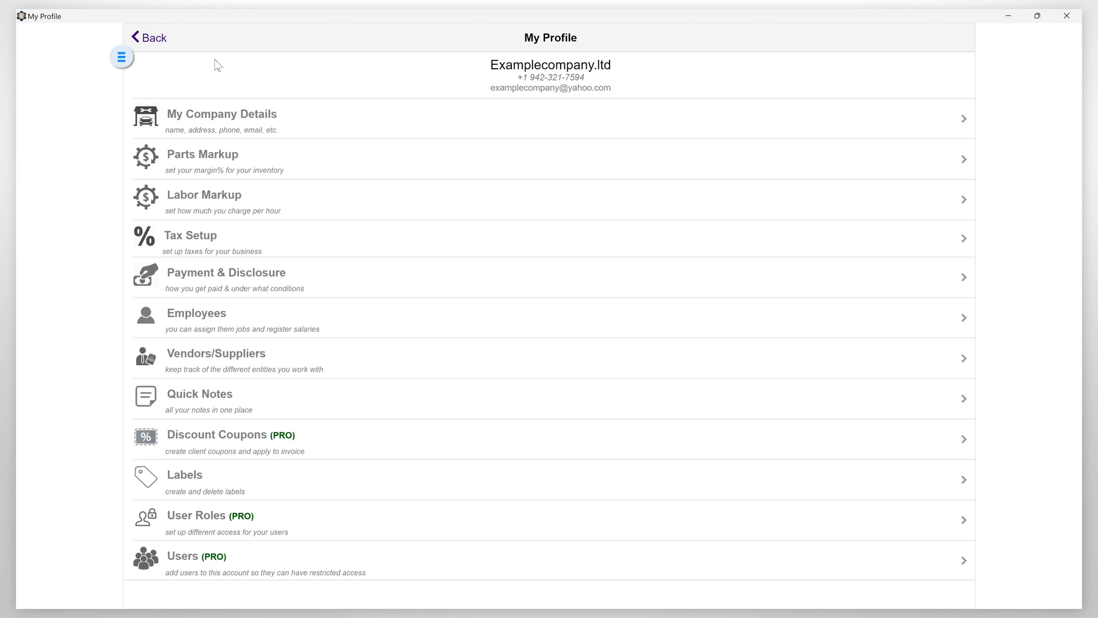
mouse_move(176, 61)
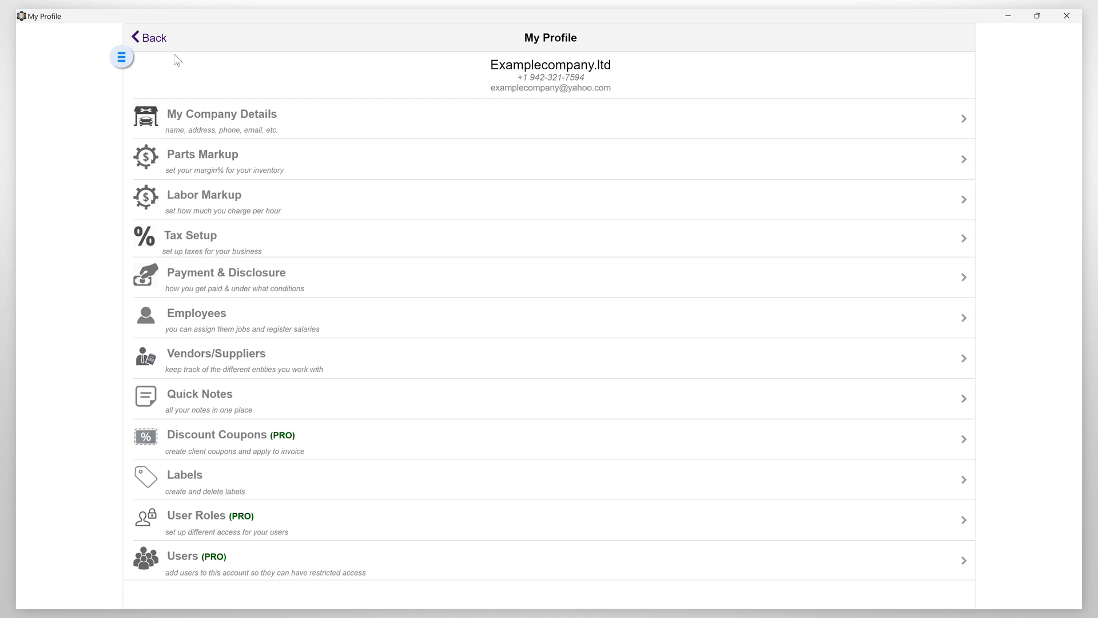
left_click(147, 37)
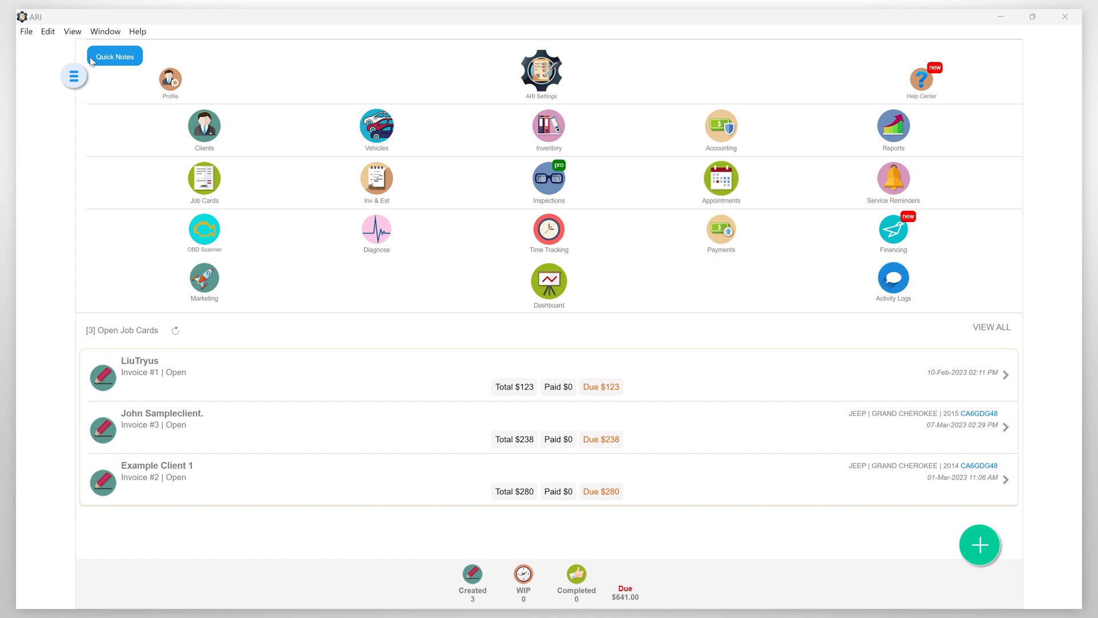
left_click(548, 229)
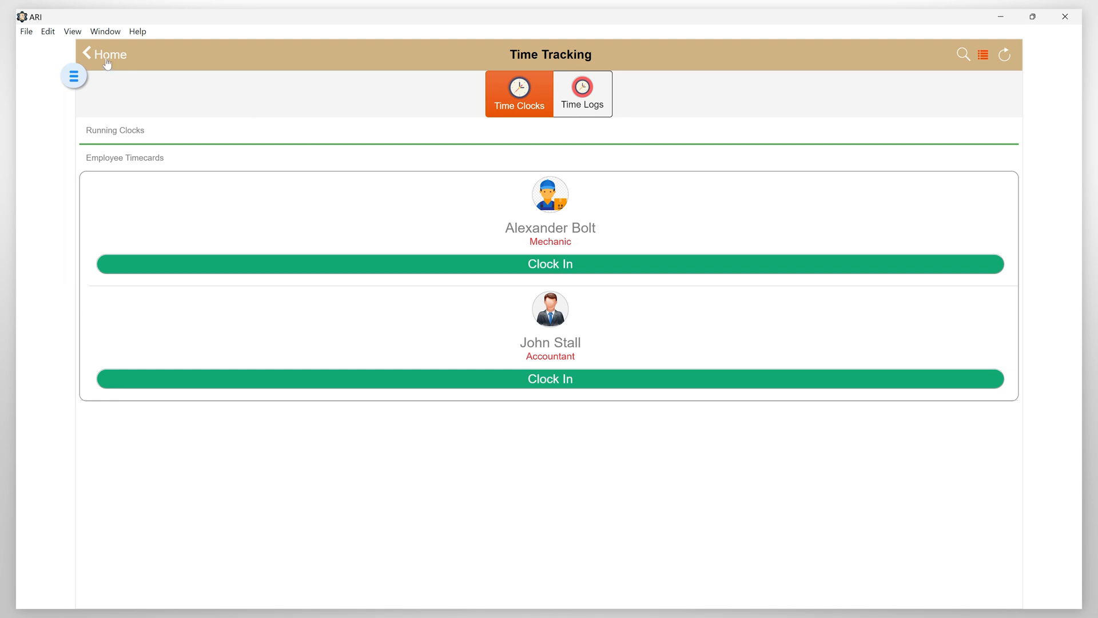
left_click(104, 55)
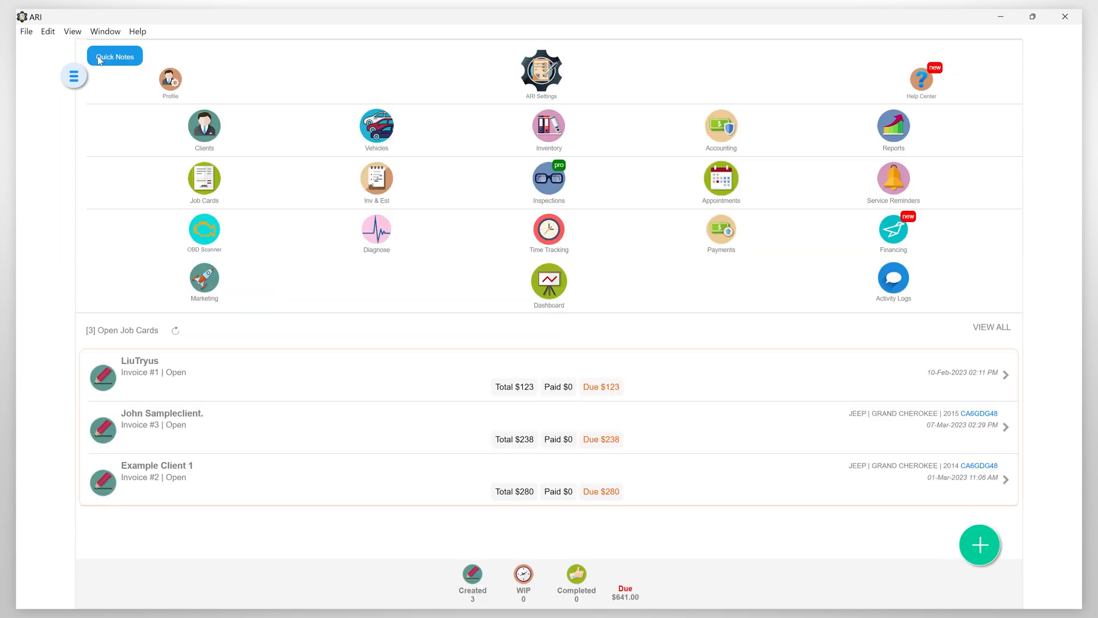
left_click(548, 229)
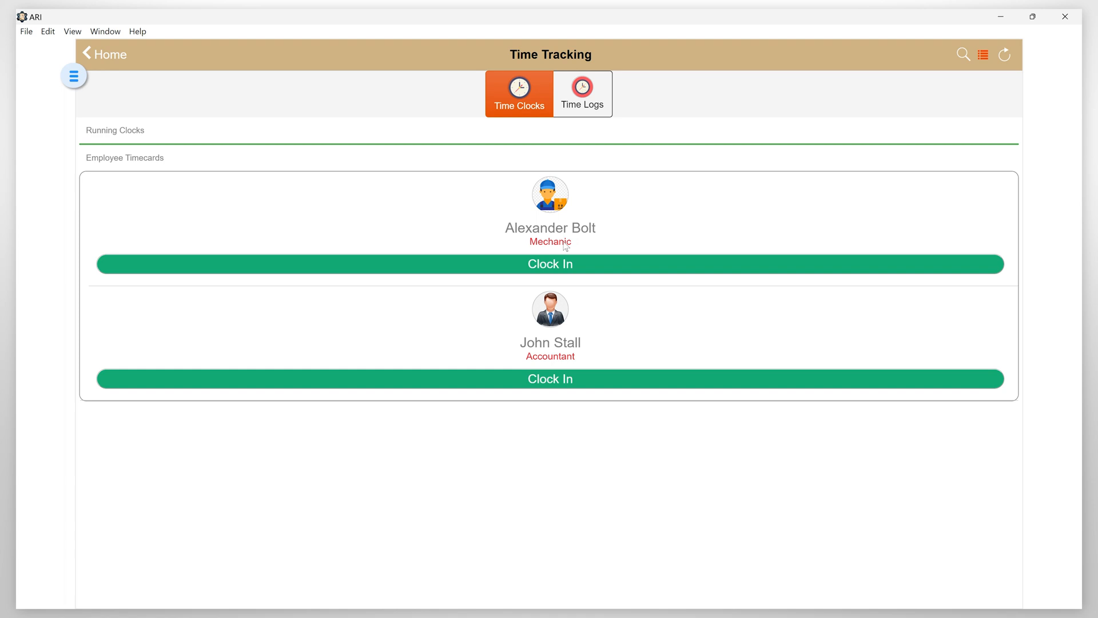
mouse_move(550, 130)
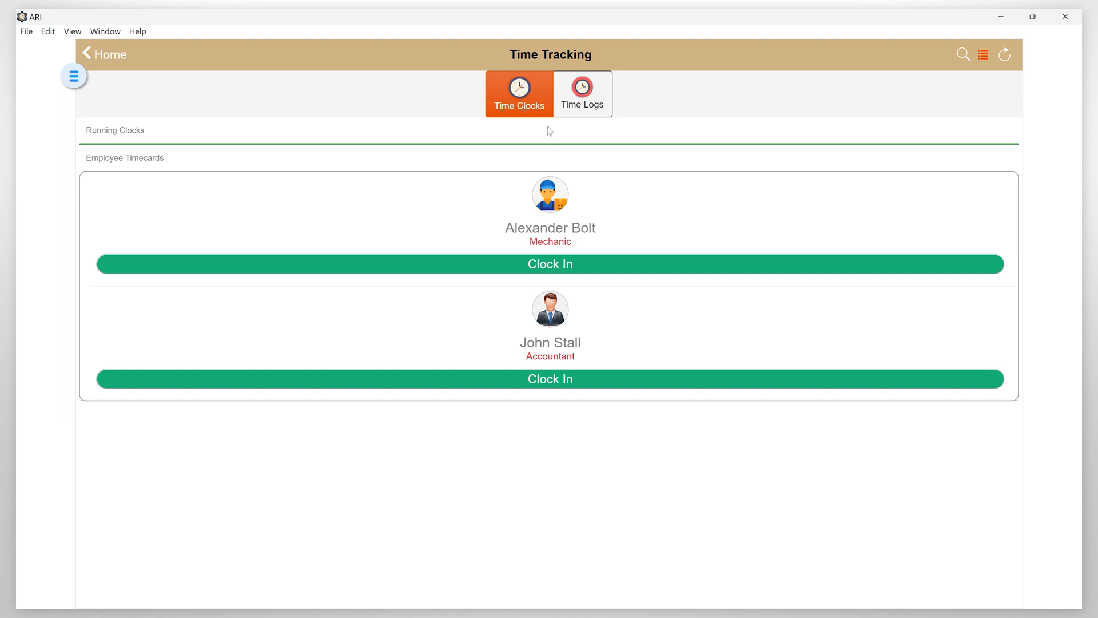
mouse_move(534, 71)
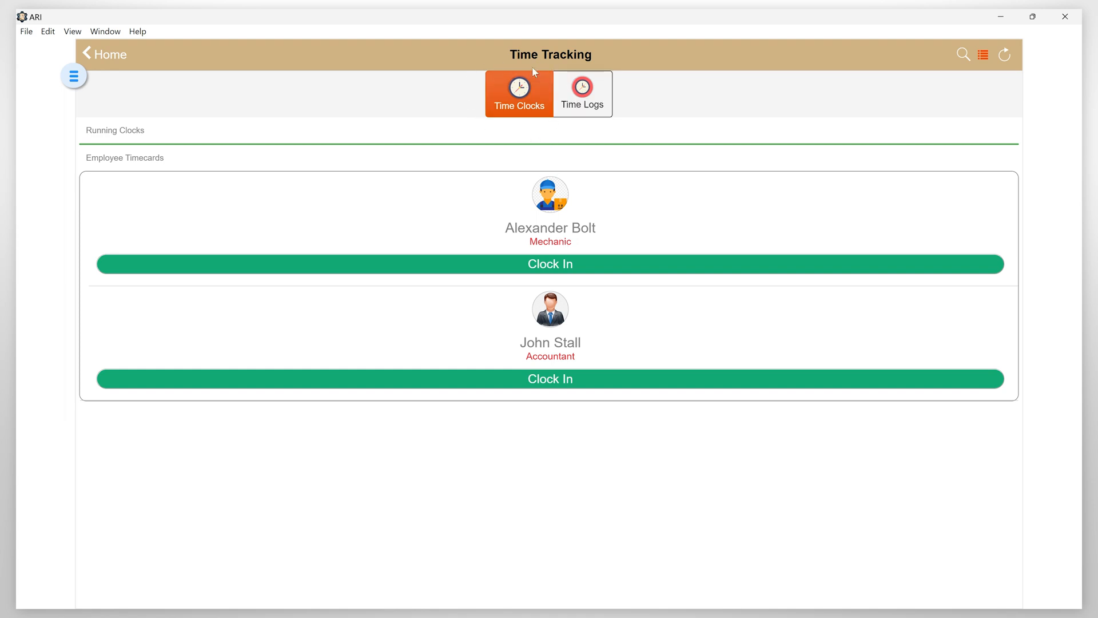
mouse_move(643, 113)
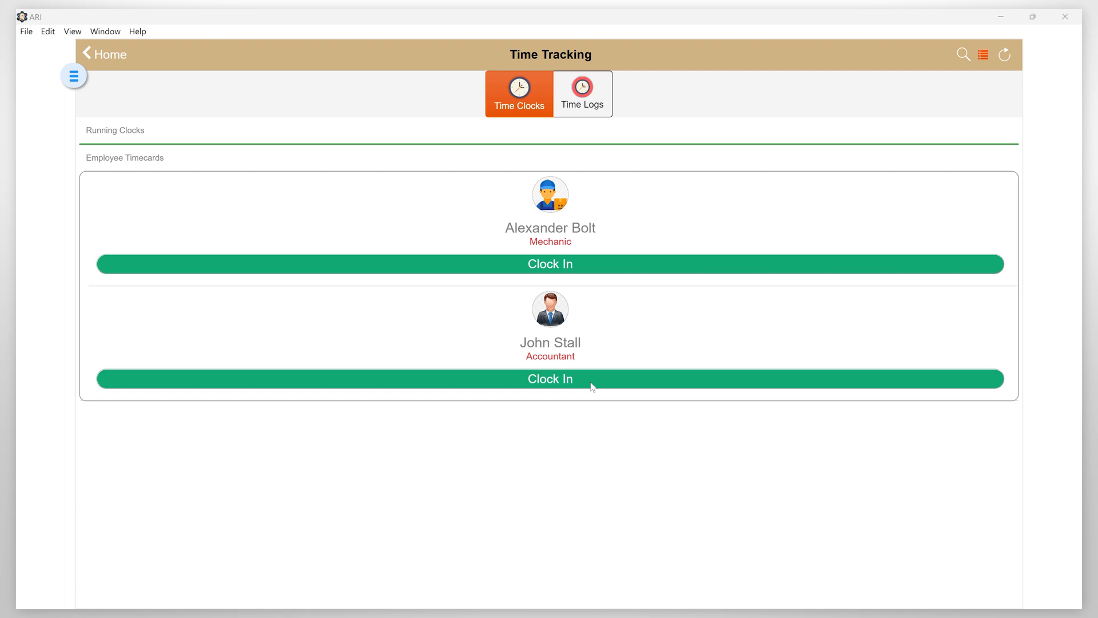
mouse_move(563, 366)
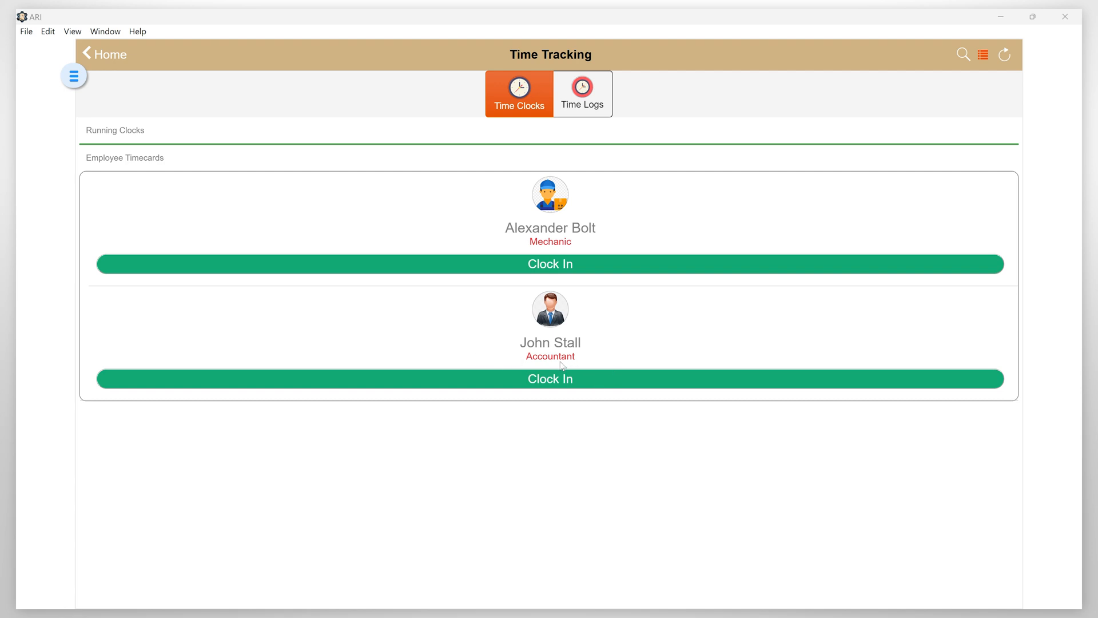
mouse_move(563, 257)
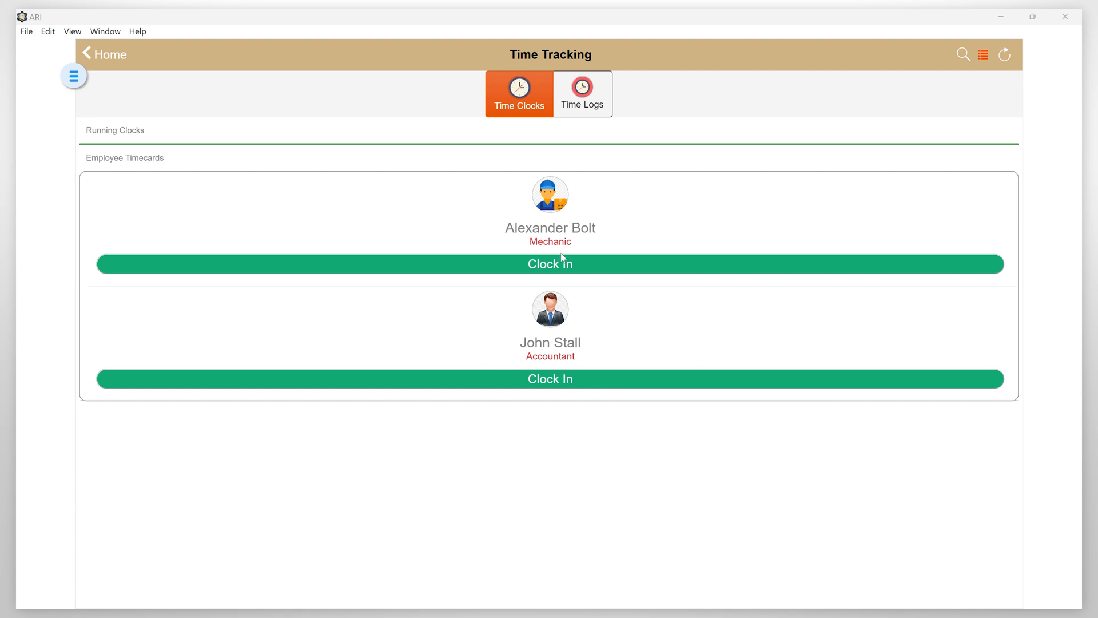
left_click(549, 263)
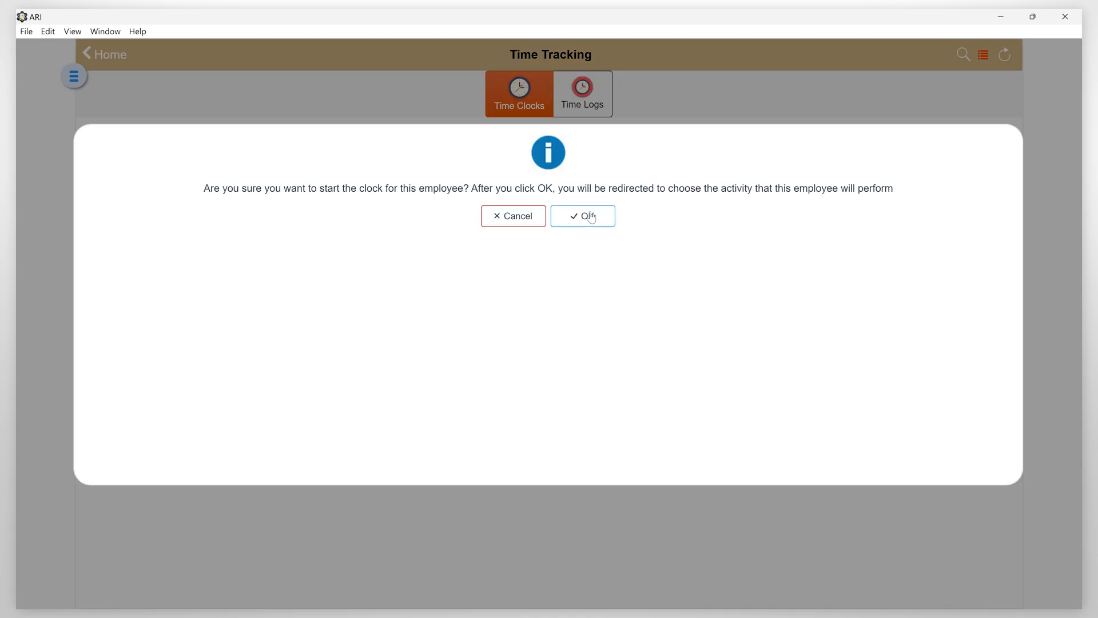
left_click(583, 216)
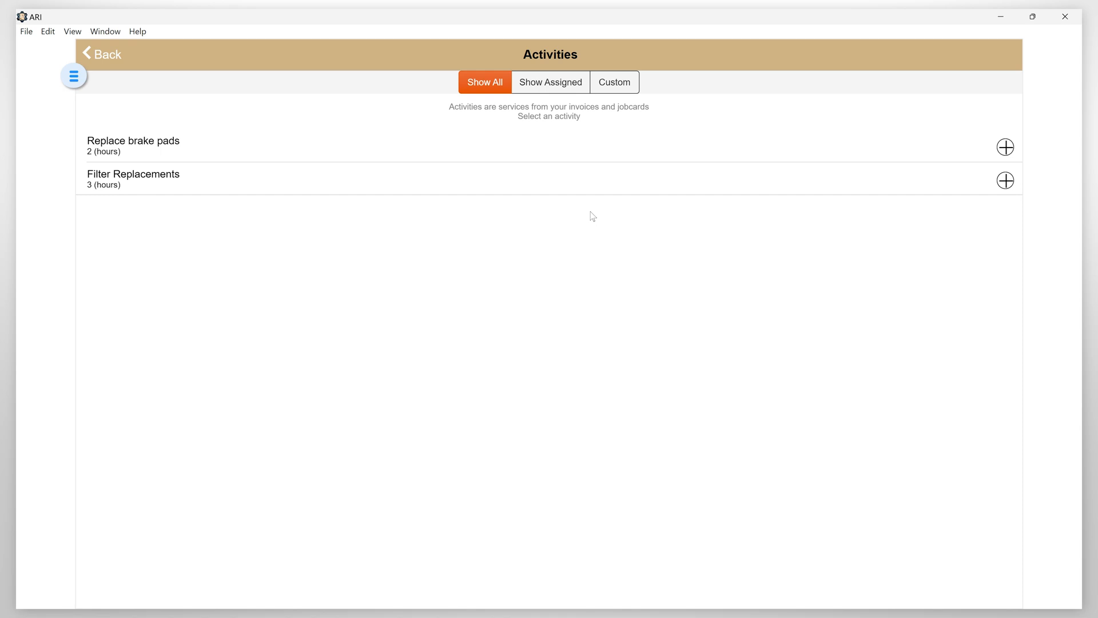
mouse_move(551, 227)
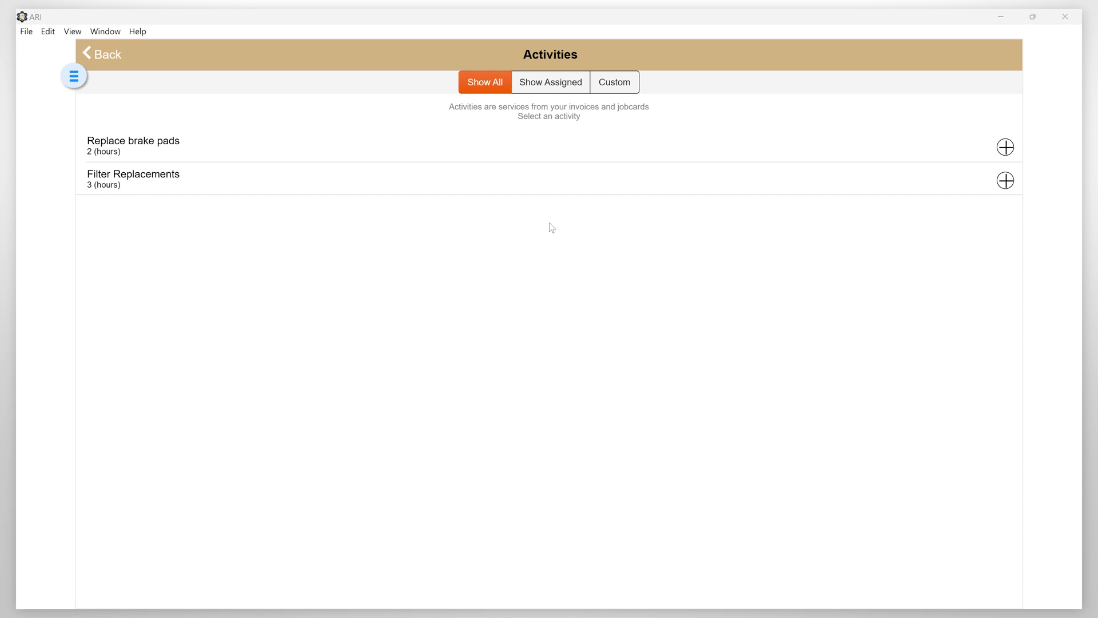
mouse_move(202, 189)
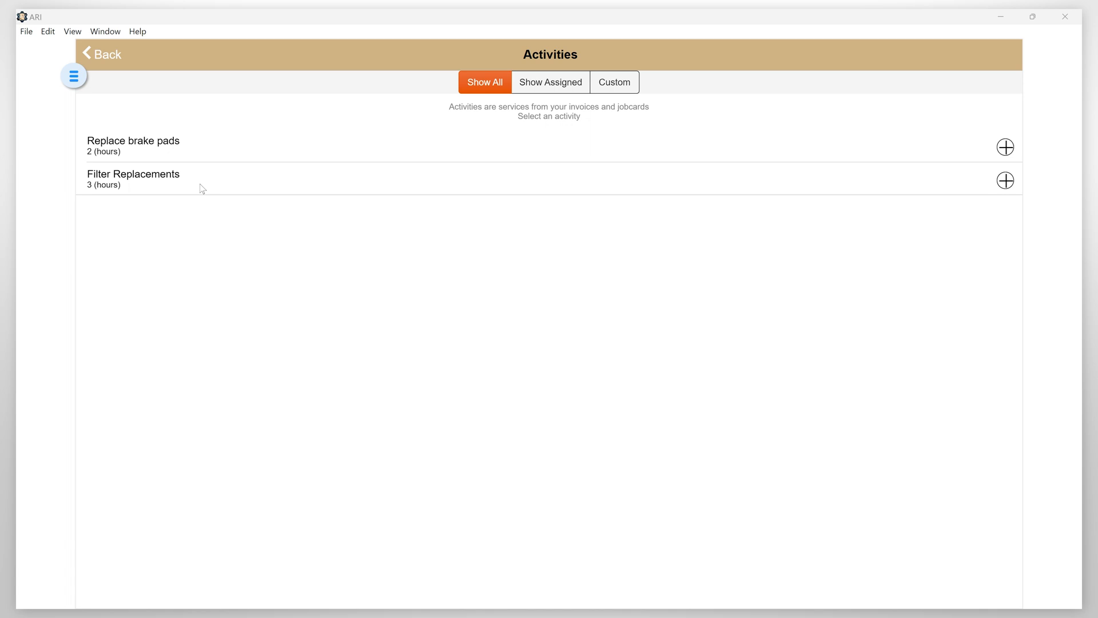
mouse_move(398, 223)
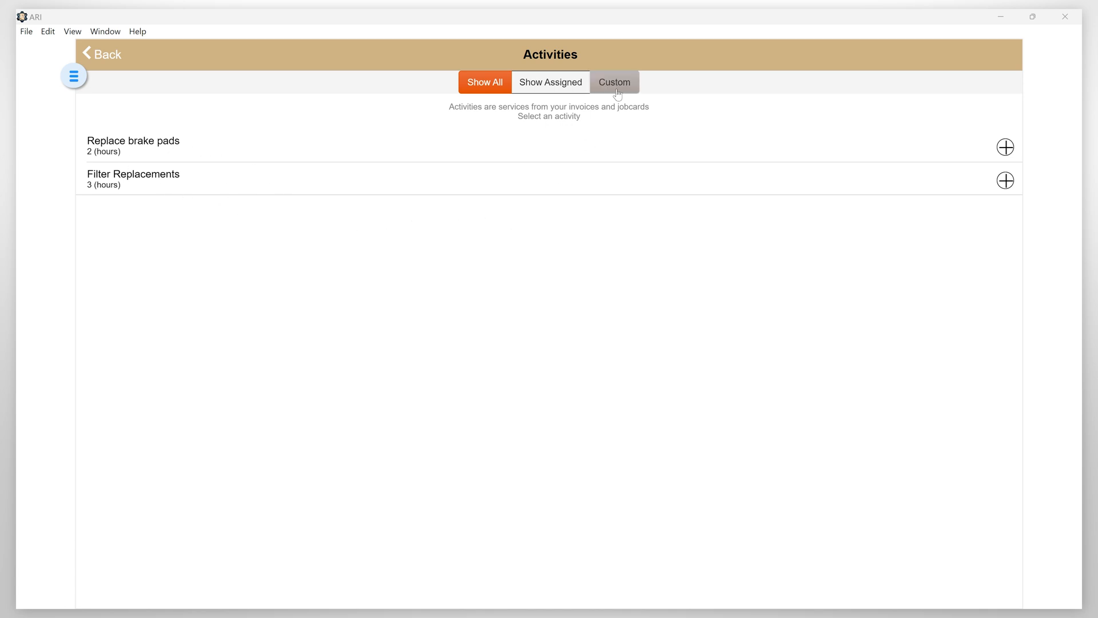
left_click(614, 82)
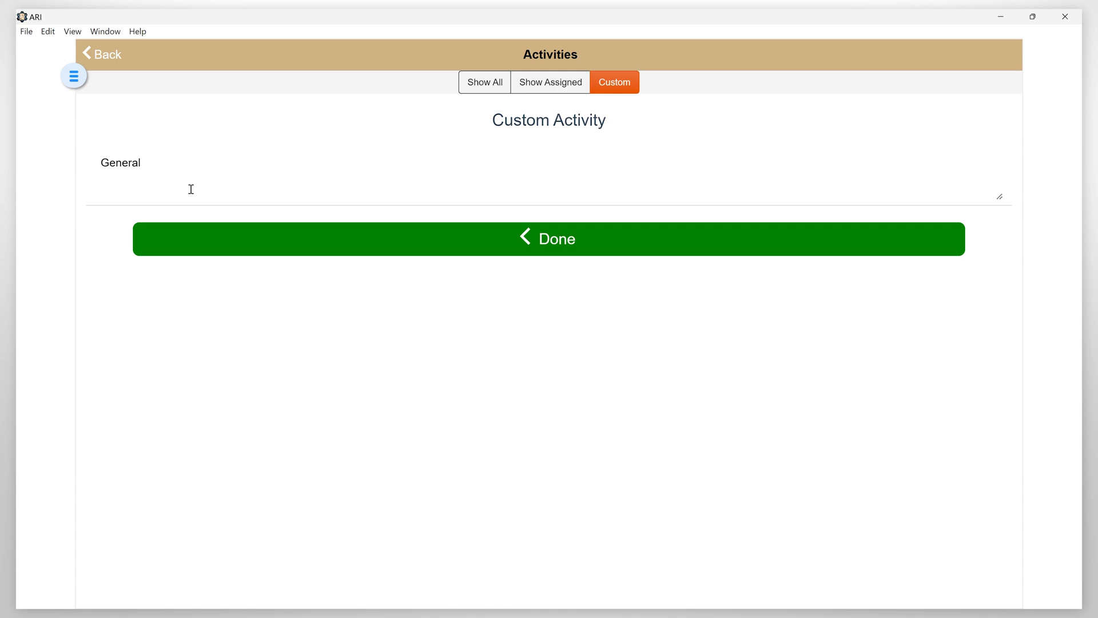
mouse_move(473, 185)
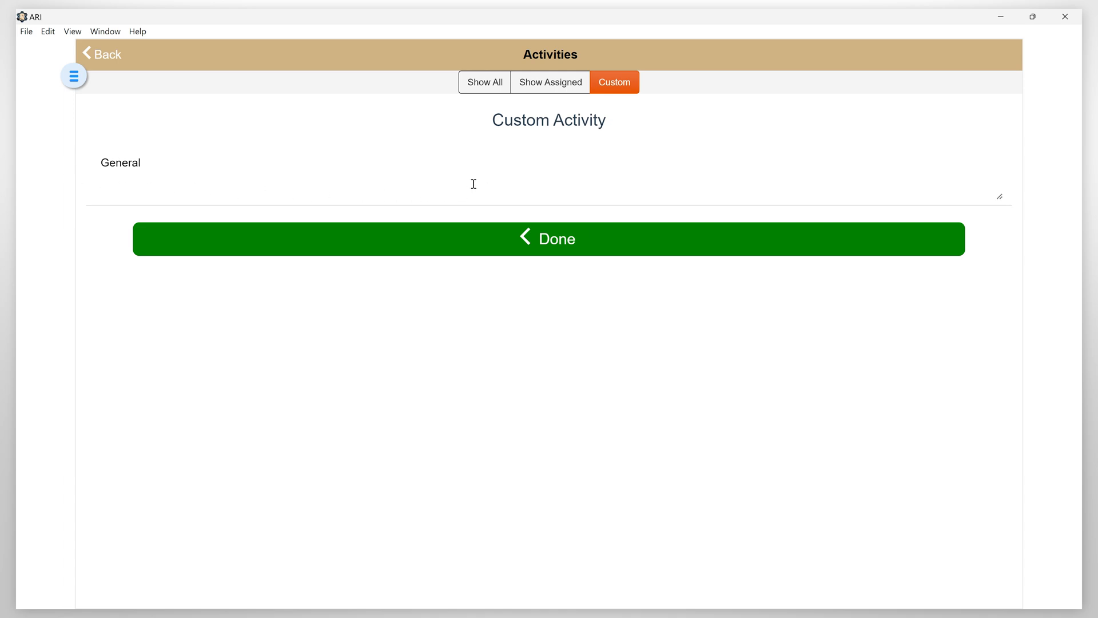
left_click(483, 83)
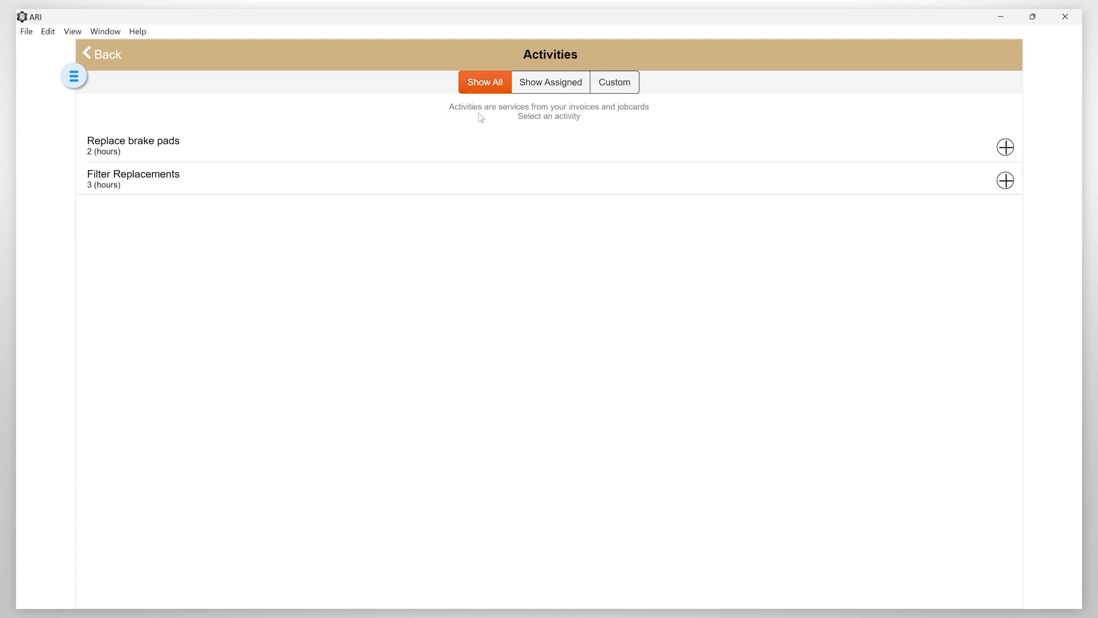
mouse_move(204, 149)
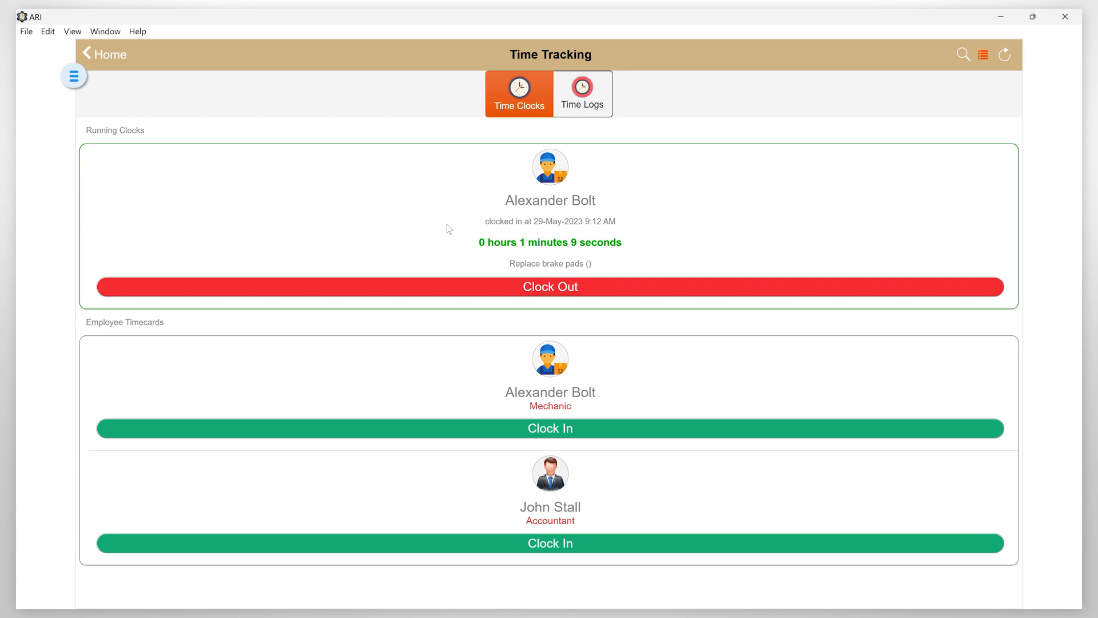
mouse_move(633, 245)
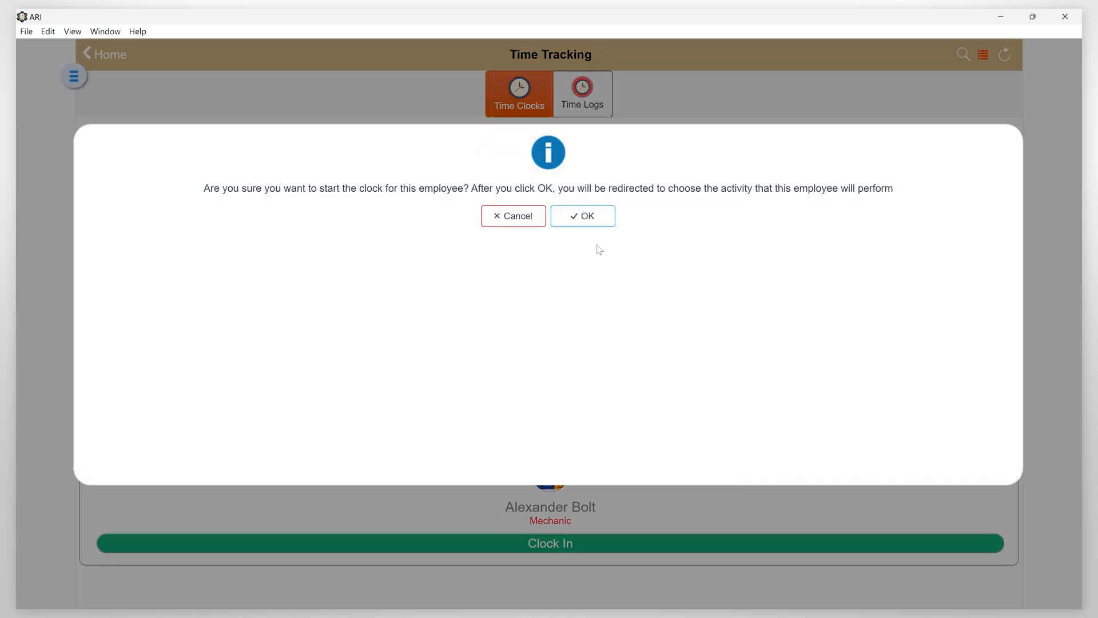
left_click(583, 216)
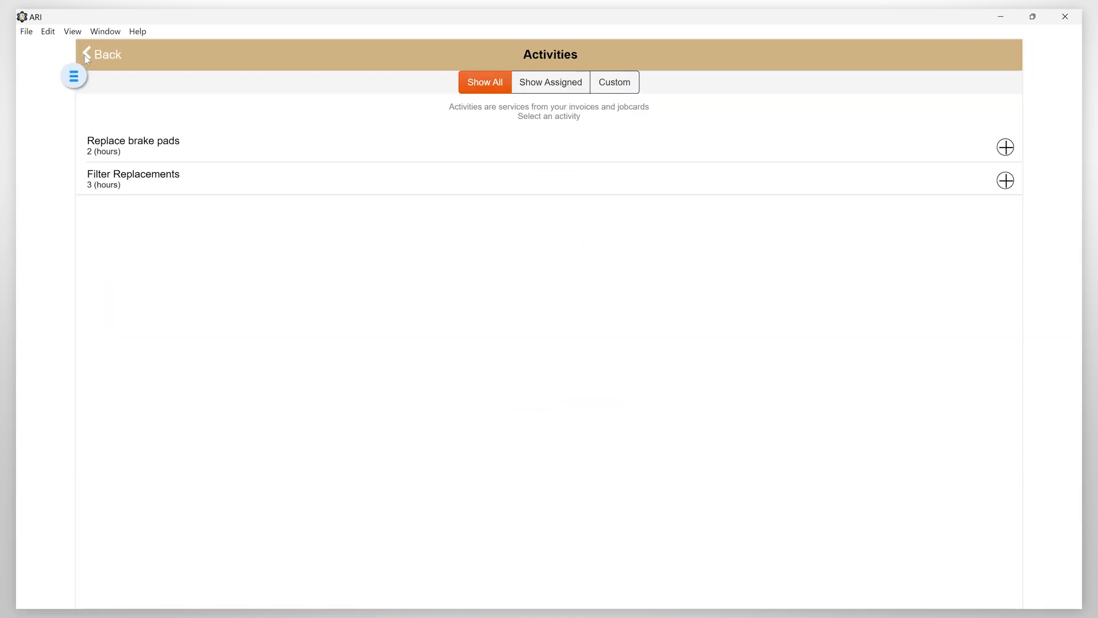
left_click(102, 54)
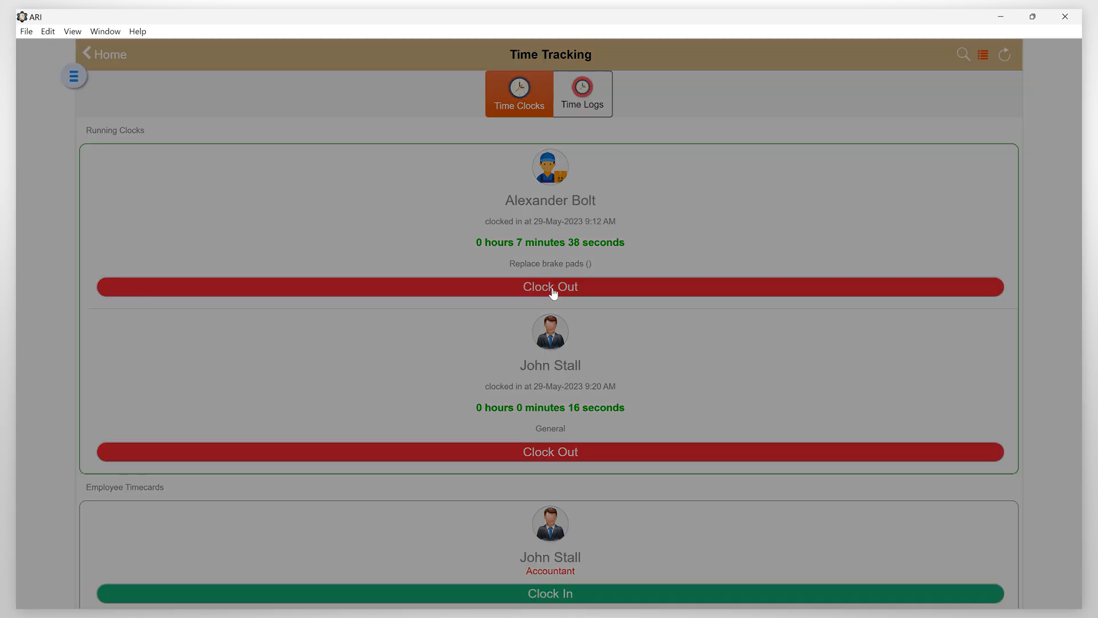
left_click(550, 286)
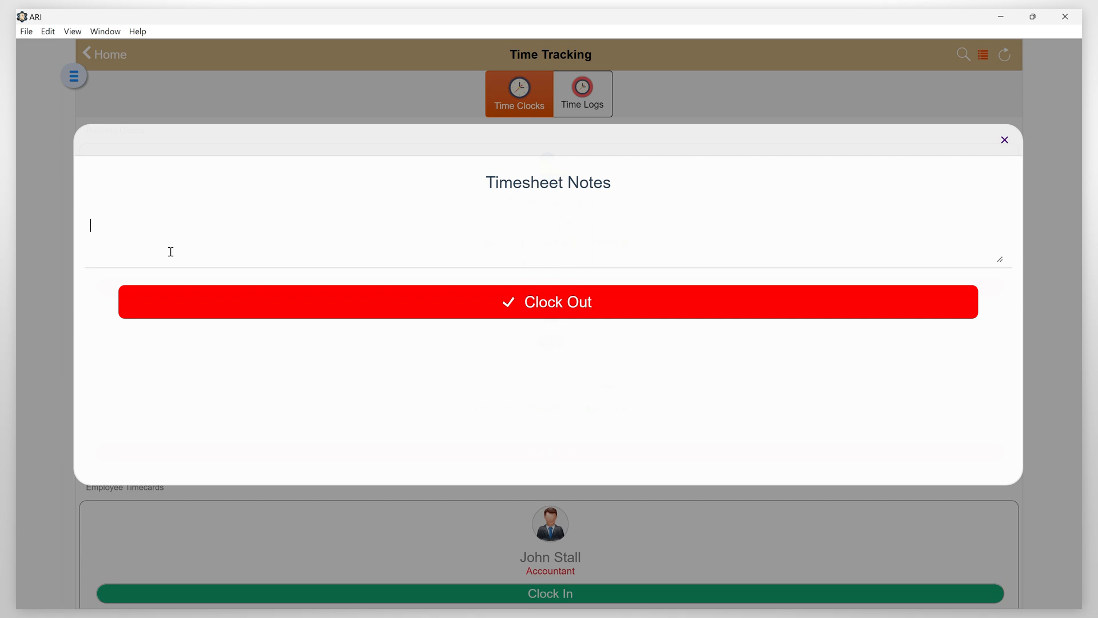
type("Service complete")
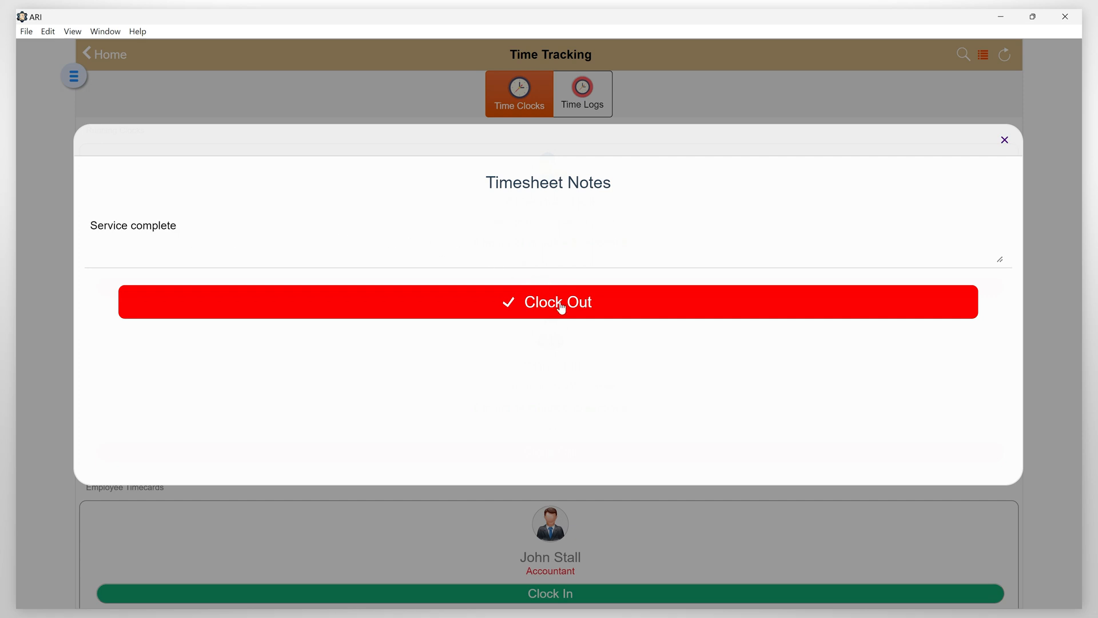
left_click(550, 301)
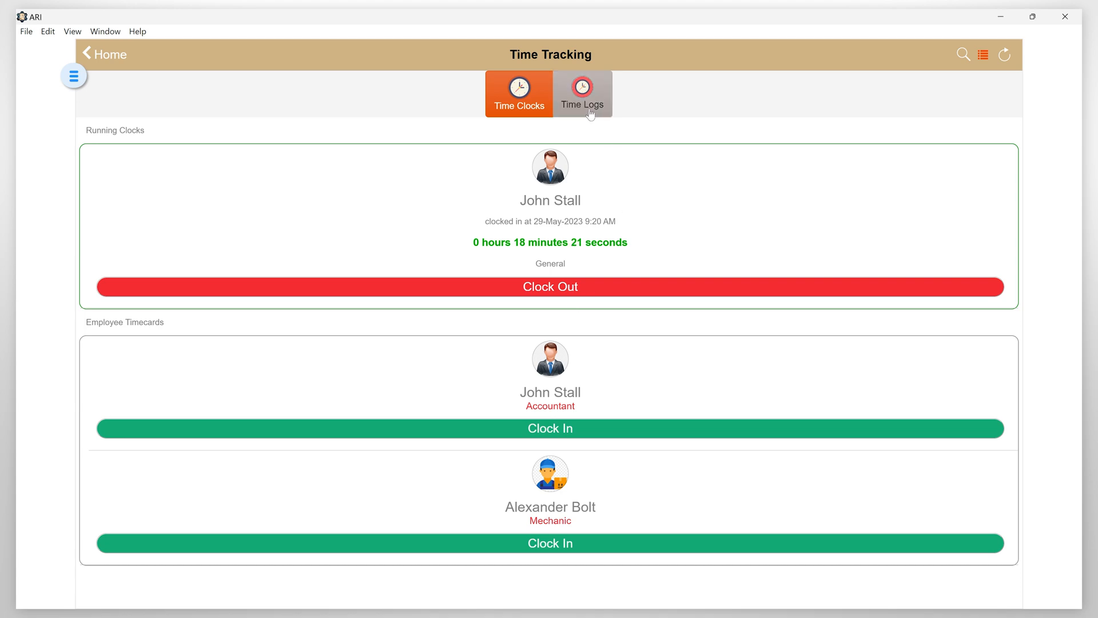
left_click(583, 93)
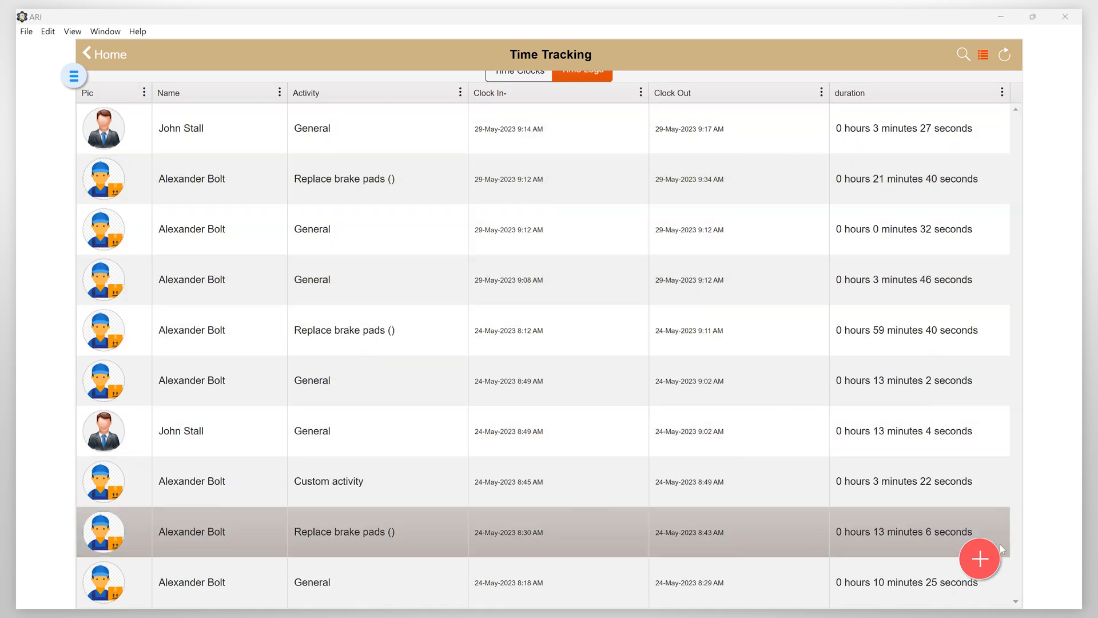
left_click(979, 558)
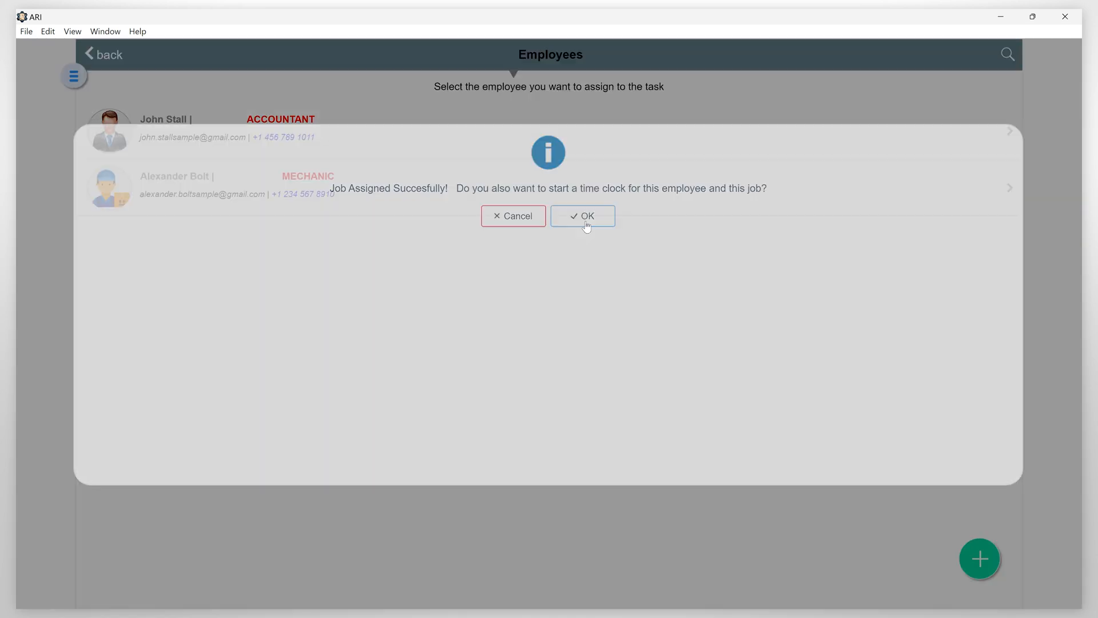
left_click(582, 215)
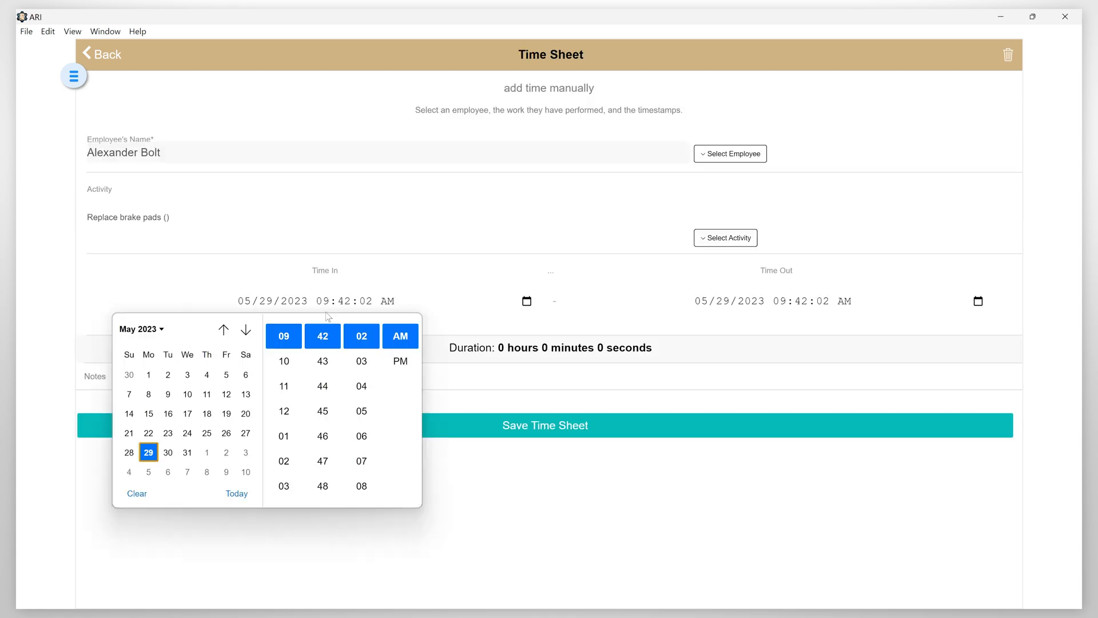
left_click(284, 360)
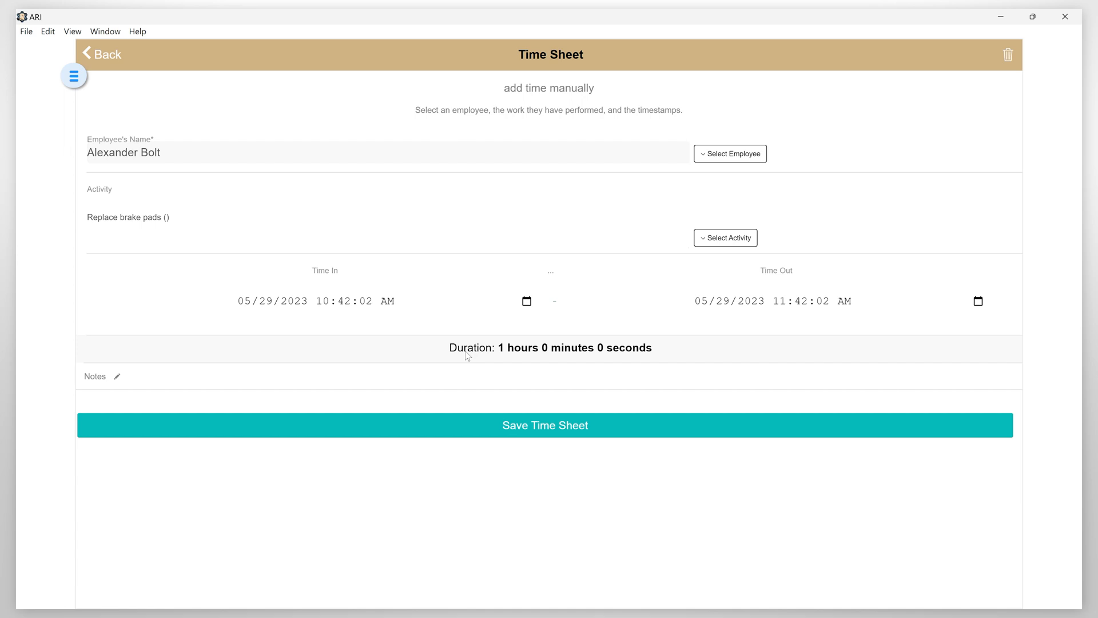
mouse_move(469, 360)
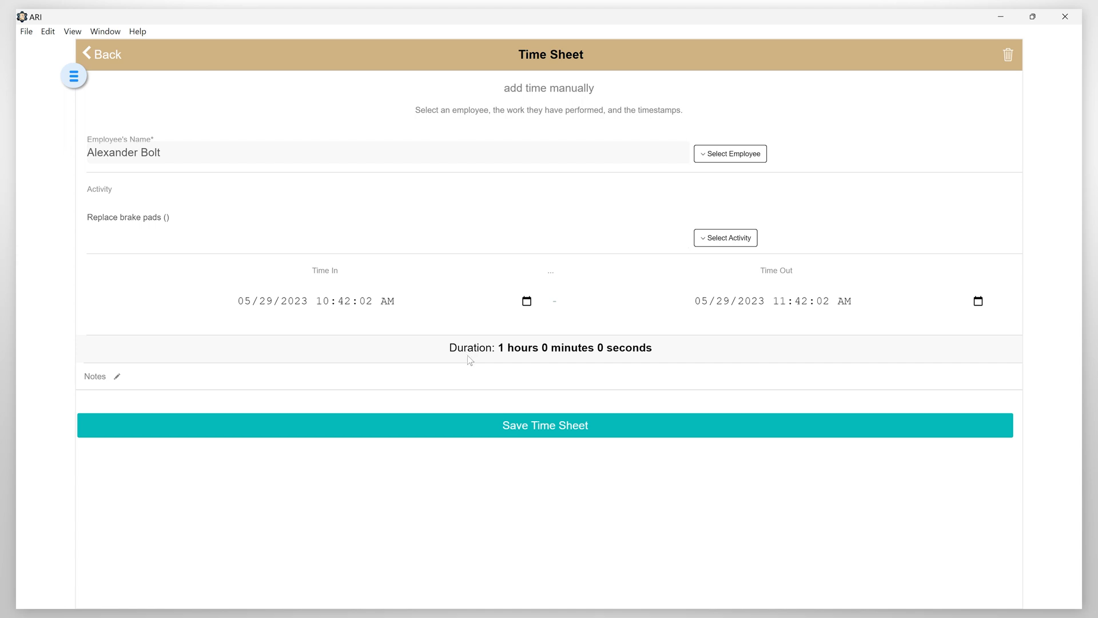
mouse_move(547, 435)
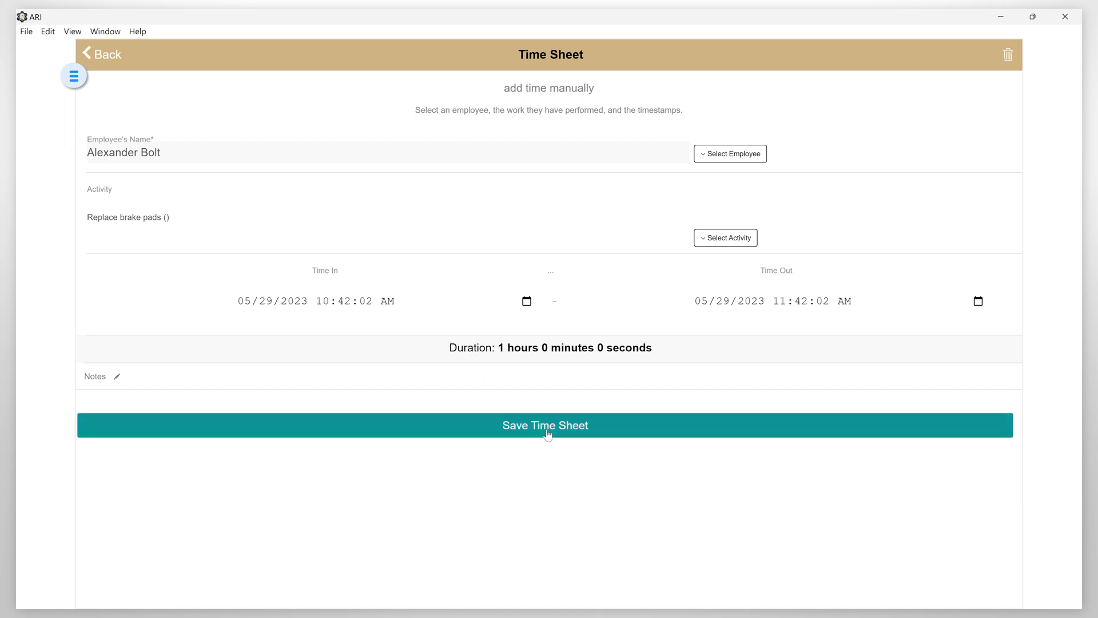
left_click(544, 426)
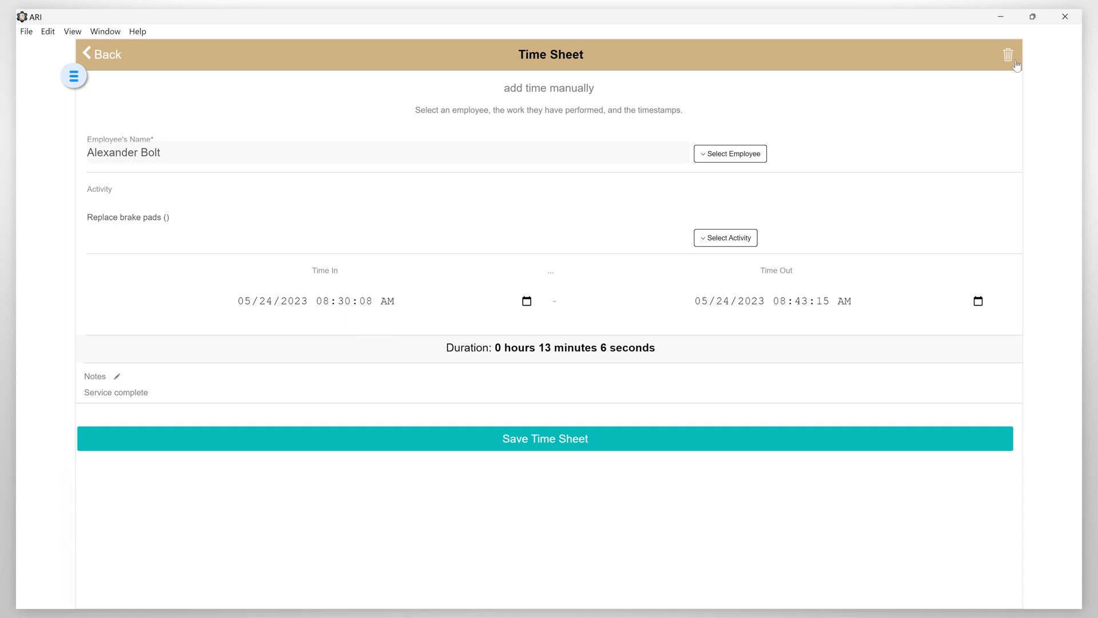
- Delete the 24 May 8:30 AM brake-pad time log and return to the home dashboard
left_click(1007, 55)
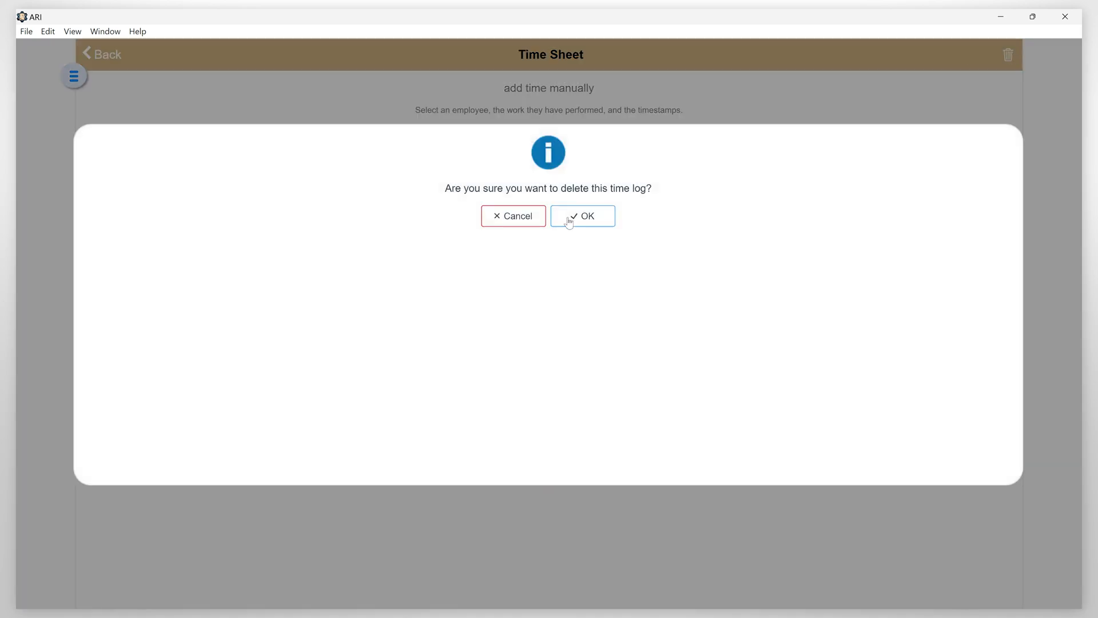
left_click(582, 216)
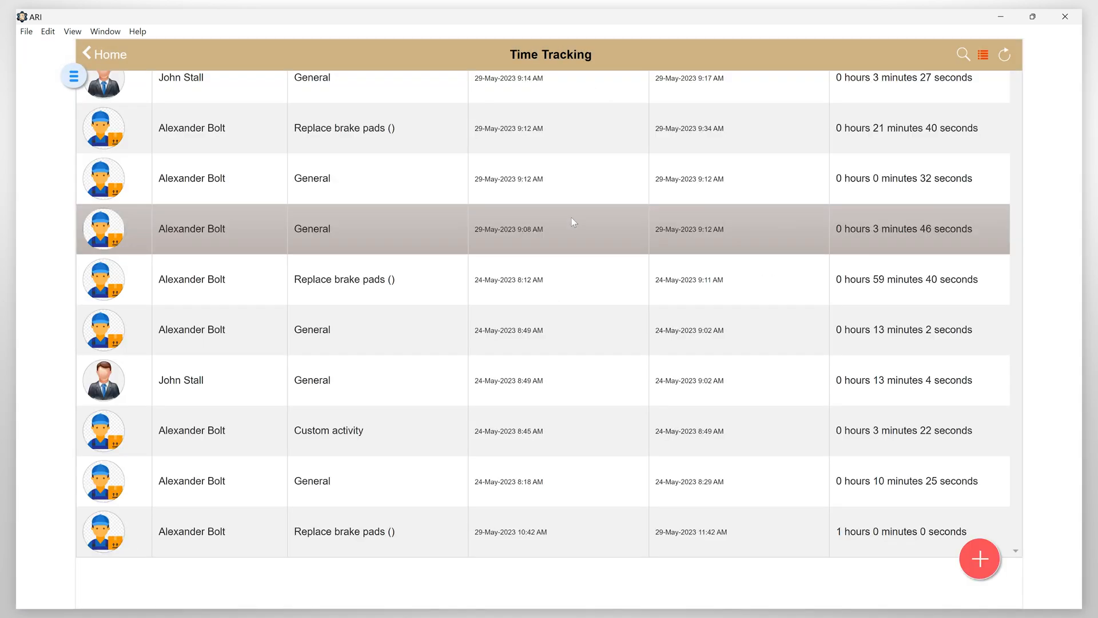
left_click(83, 53)
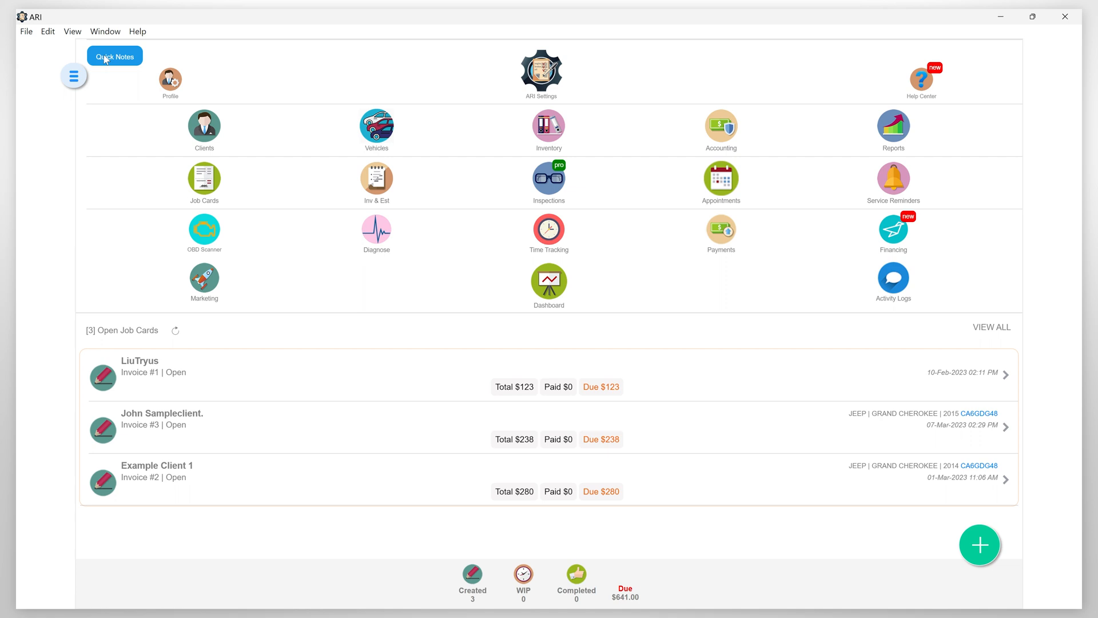
mouse_move(139, 89)
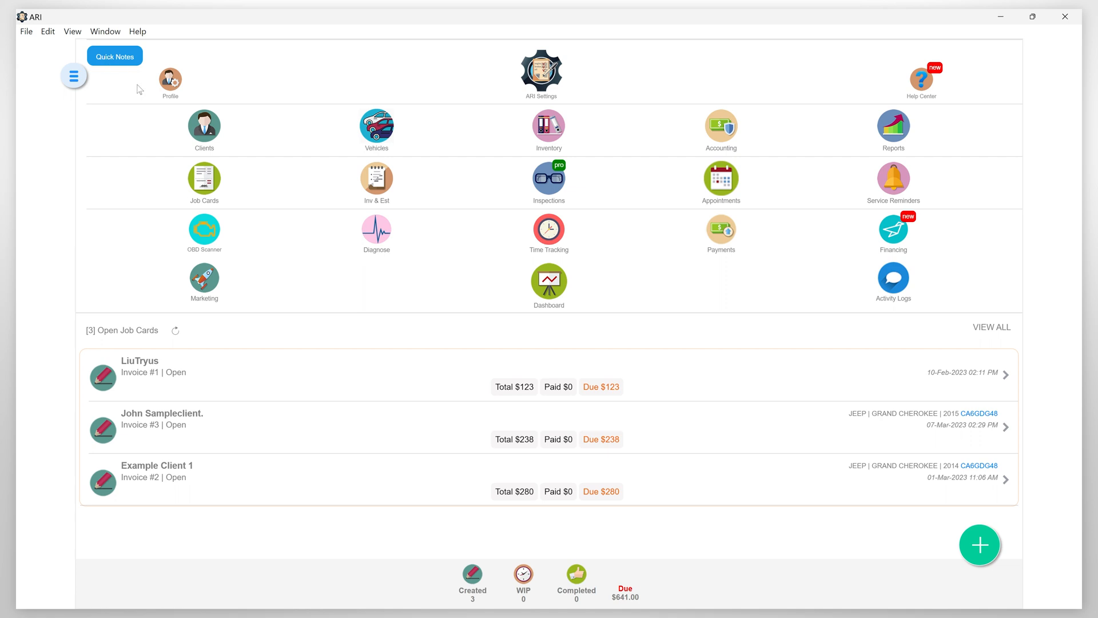
- Save the user role with timeTracking edit and delete access removed, then return to the dashboard
left_click(169, 77)
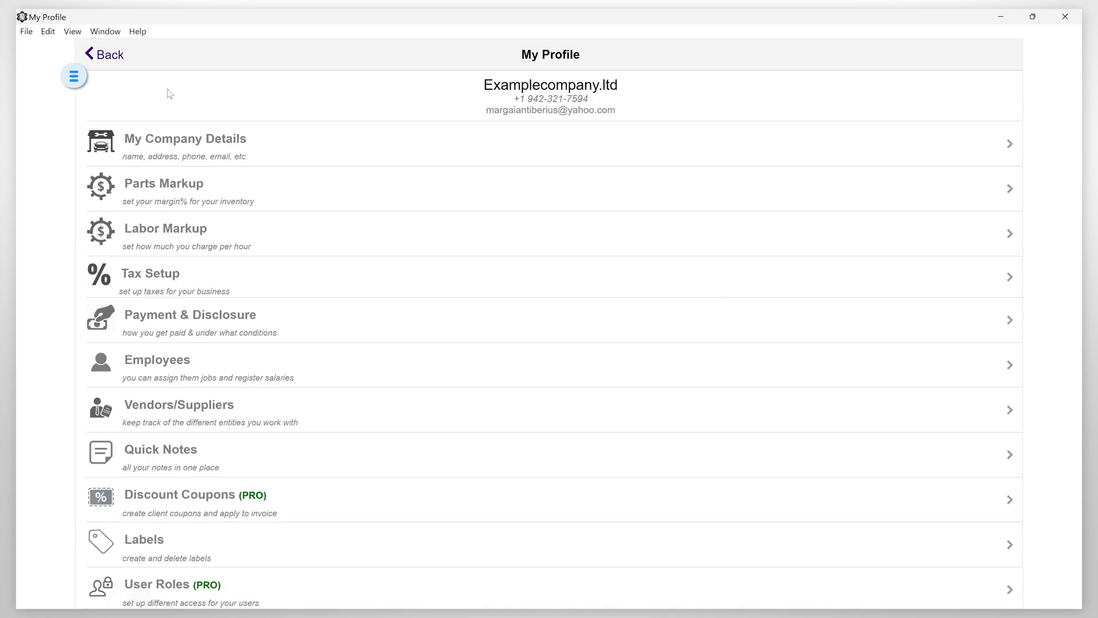
mouse_move(231, 324)
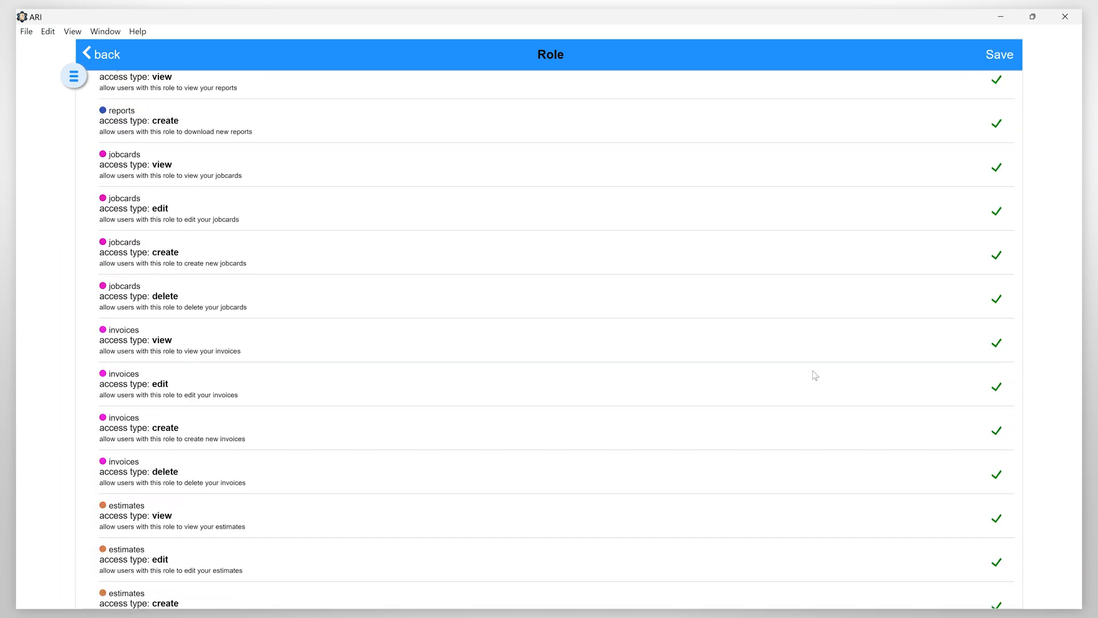
scroll("down", 3)
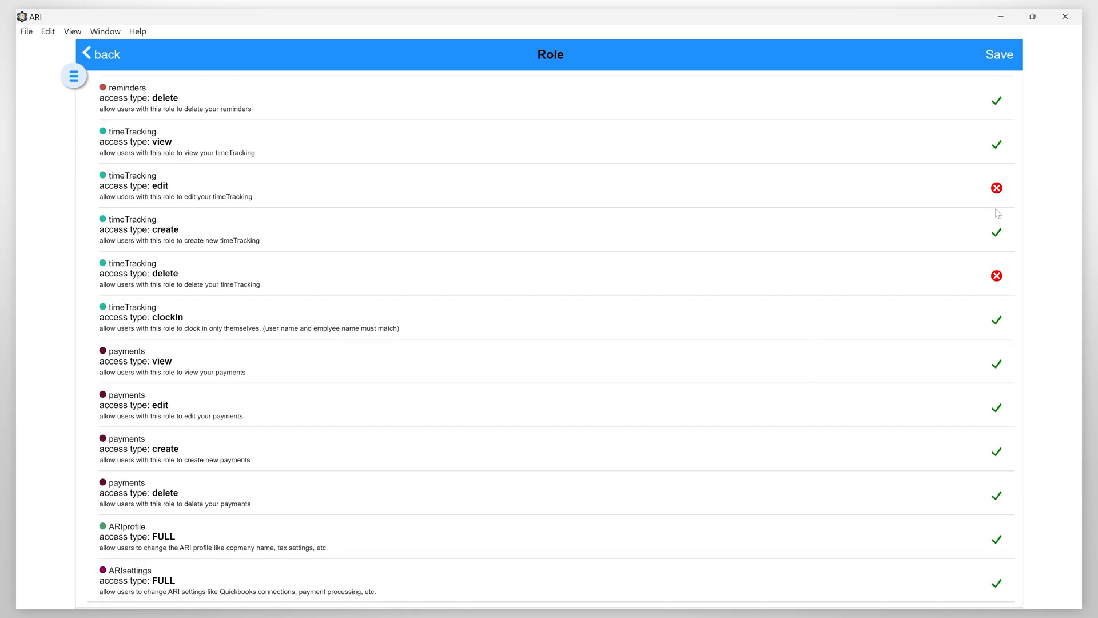
left_click(996, 187)
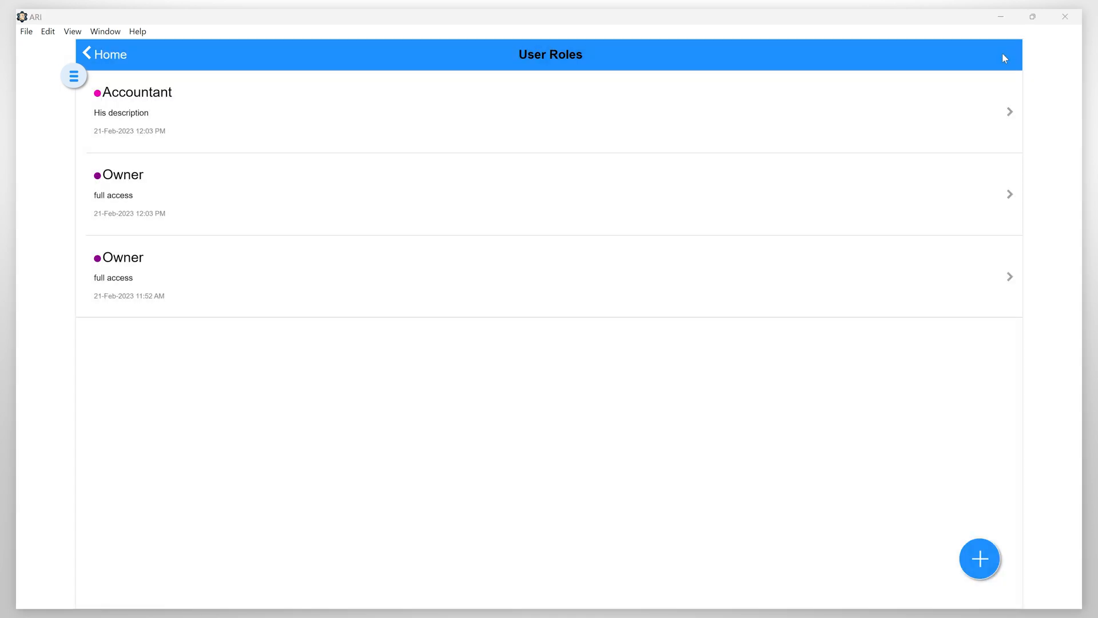
left_click(104, 54)
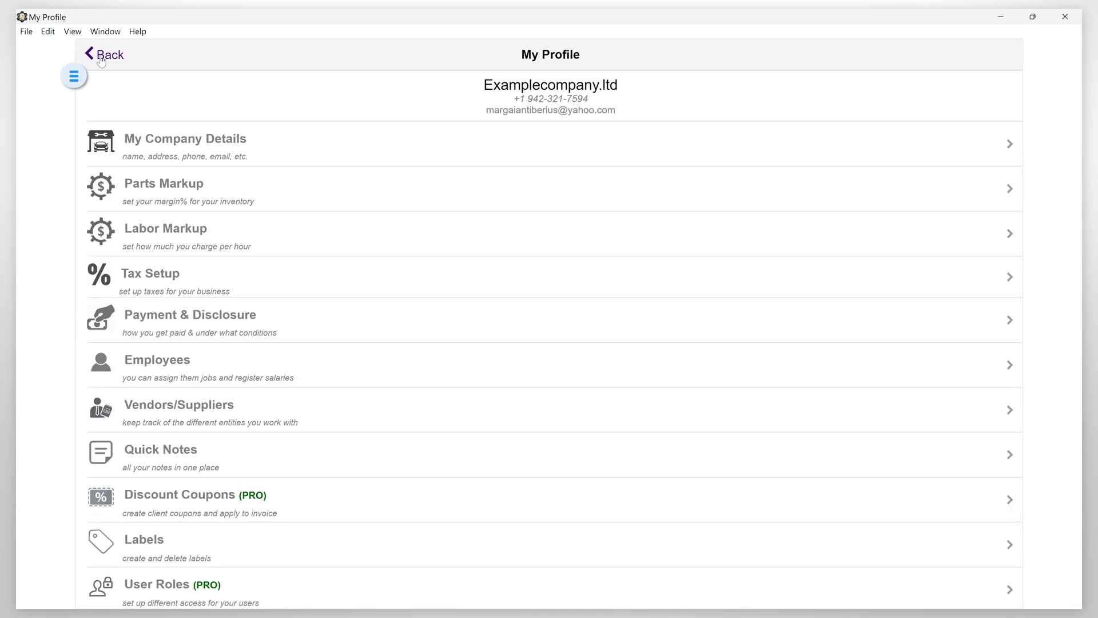
left_click(105, 55)
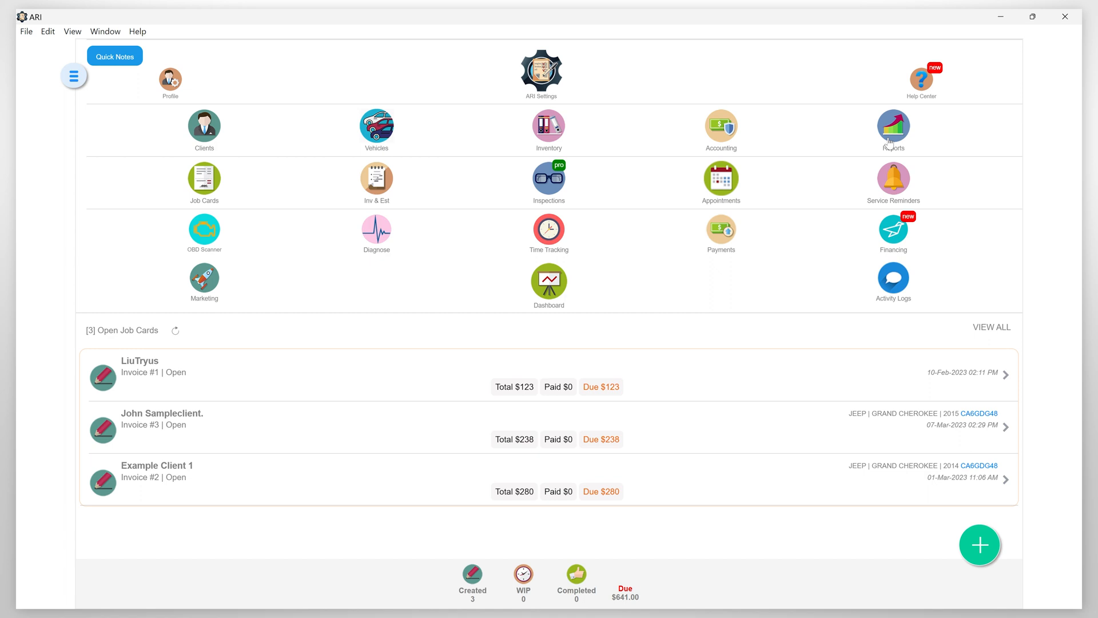
- Export the Employees & Salaries time-tracked report (3 h 9 min total) as a CSV to the desktop, opening in Excel
left_click(892, 129)
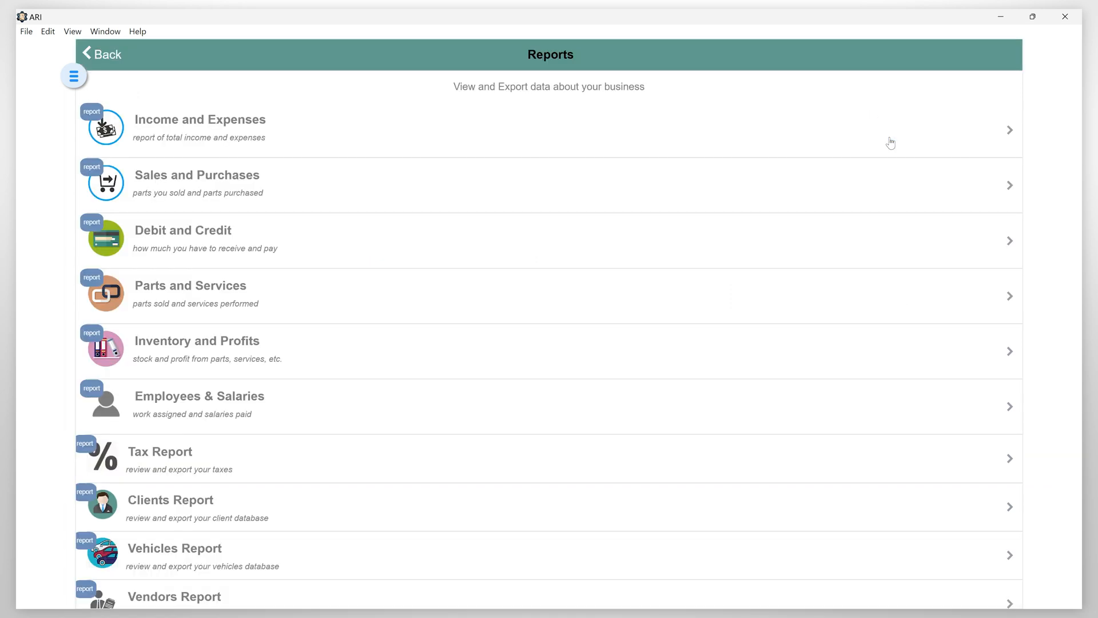
mouse_move(392, 393)
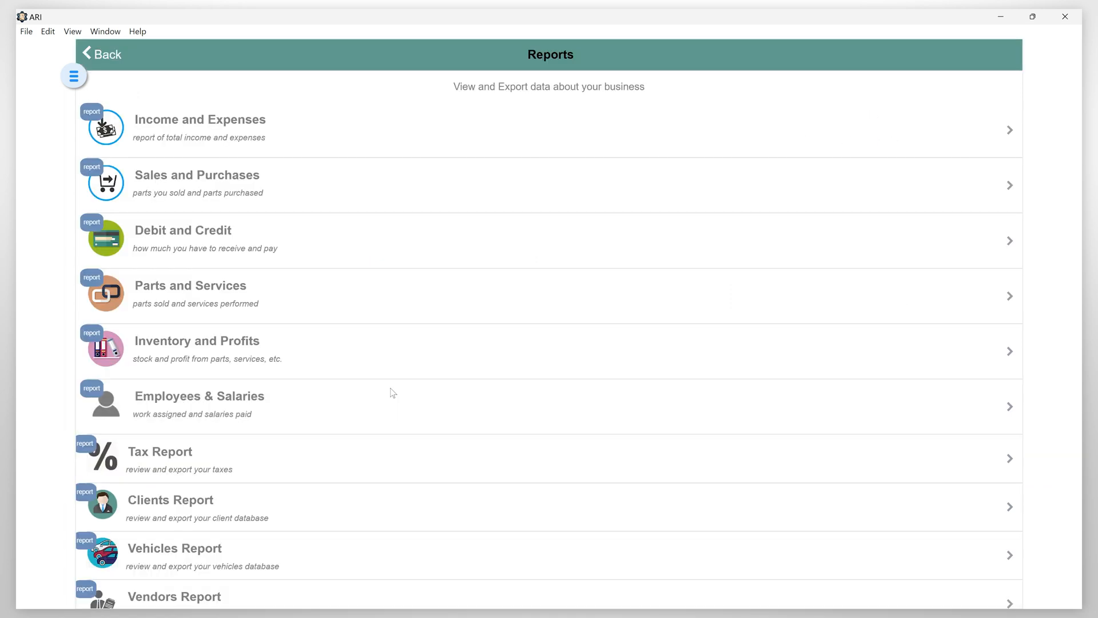
left_click(199, 395)
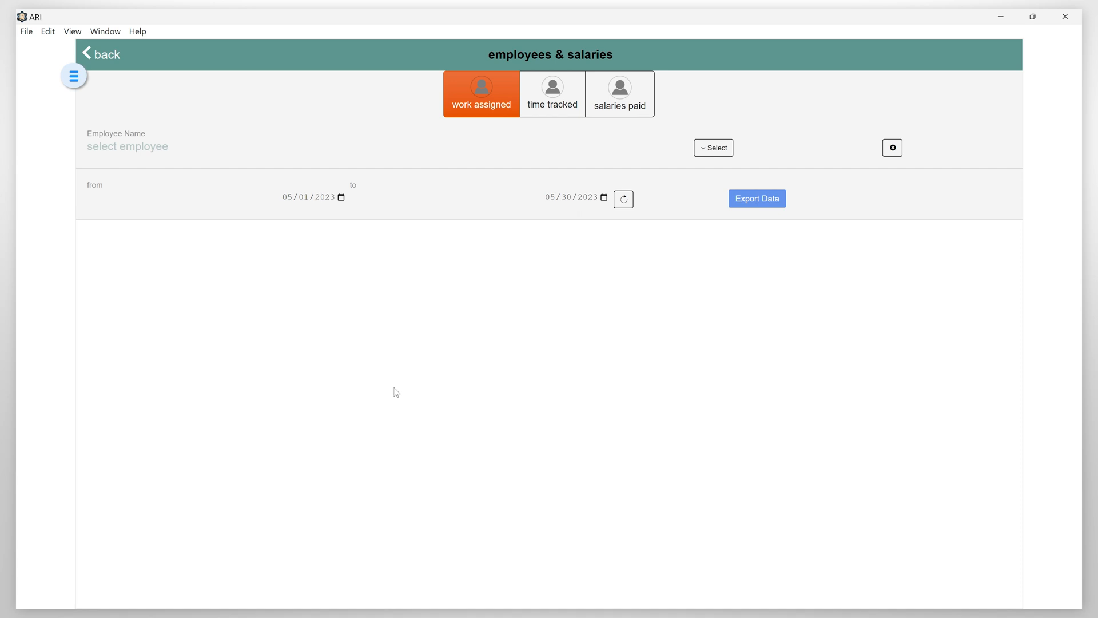
left_click(553, 92)
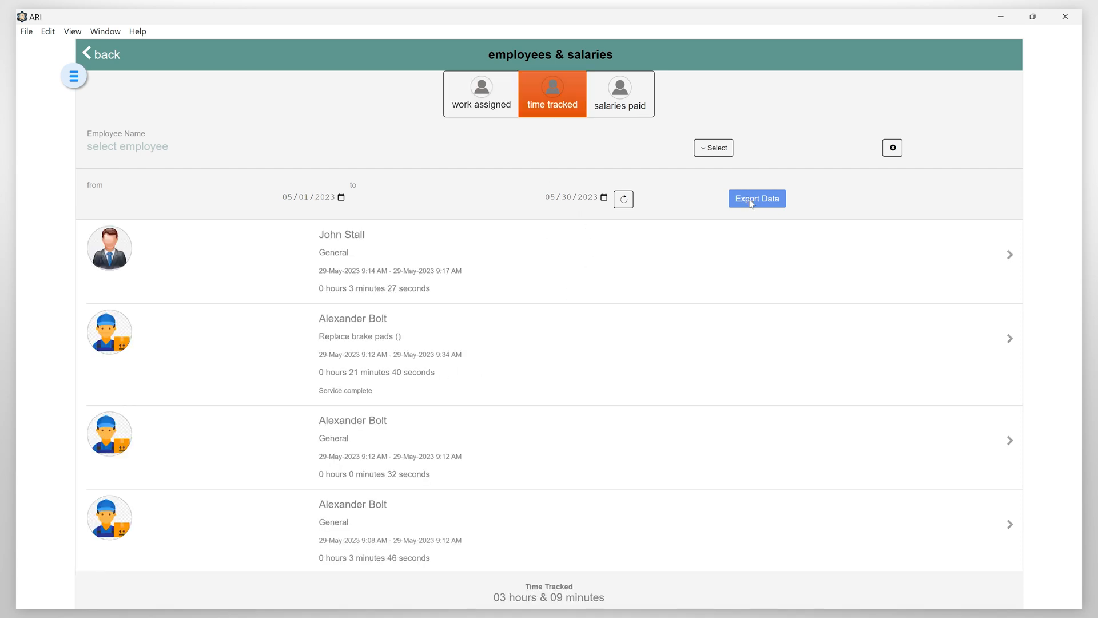
left_click(756, 198)
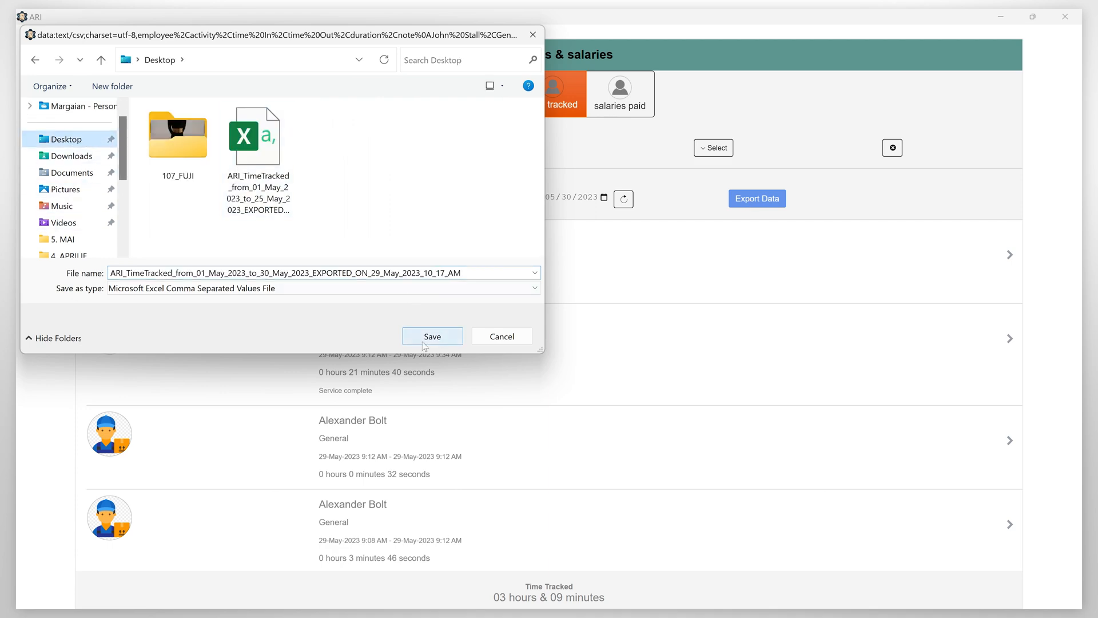
left_click(432, 336)
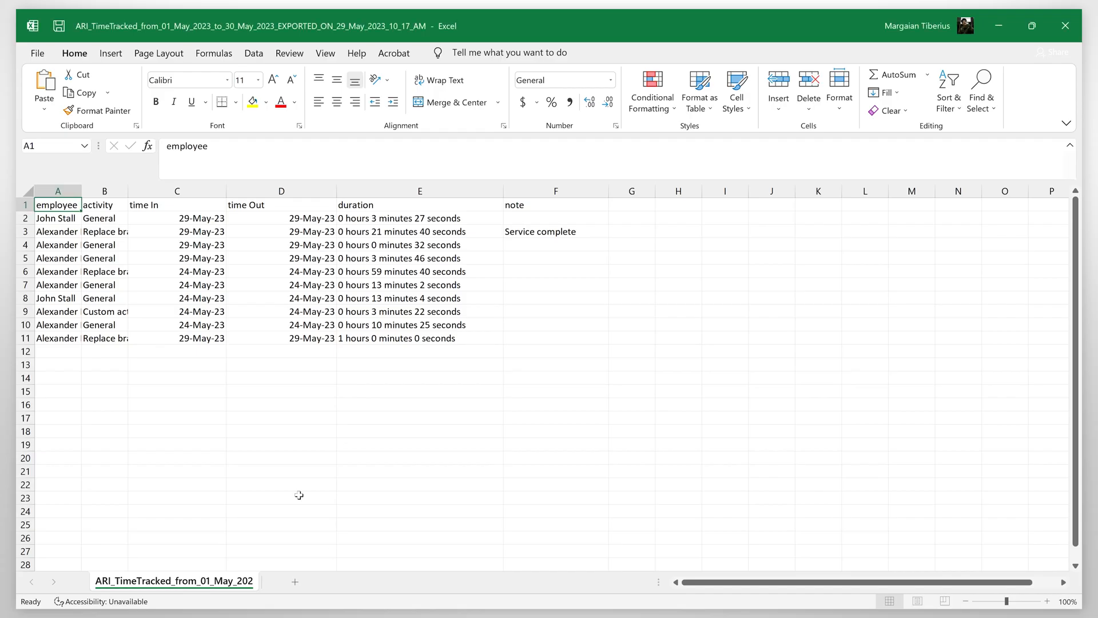